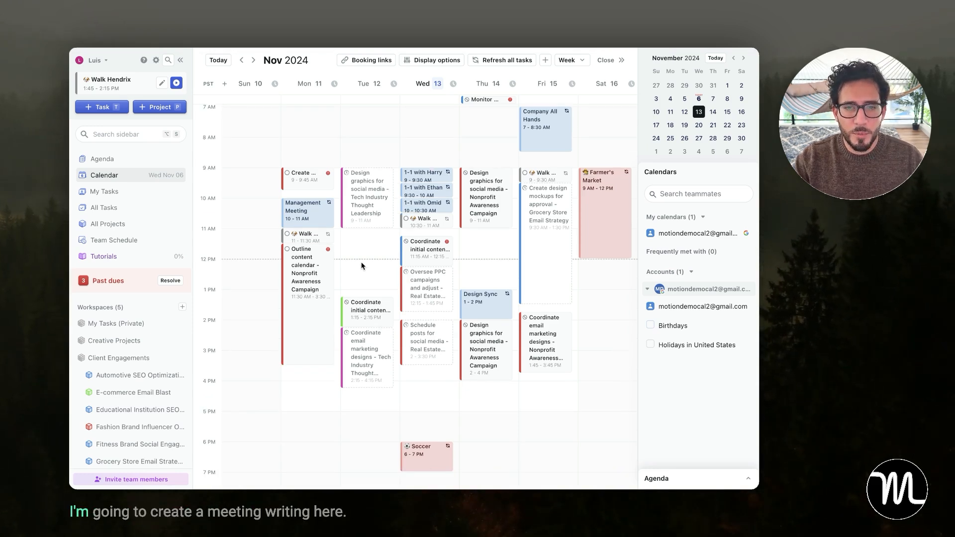
Step: Create a Project Kickoff event on Tue Nov 12, 12:00–1:00 PM and open its extra options
{"action": "left_click", "coordinate": [362, 267]}
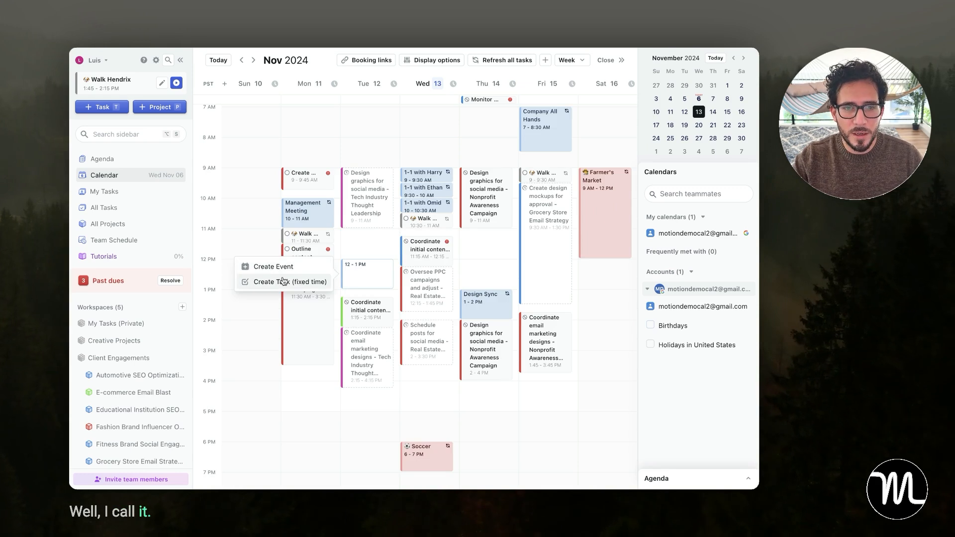
{"action": "left_click", "coordinate": [272, 266]}
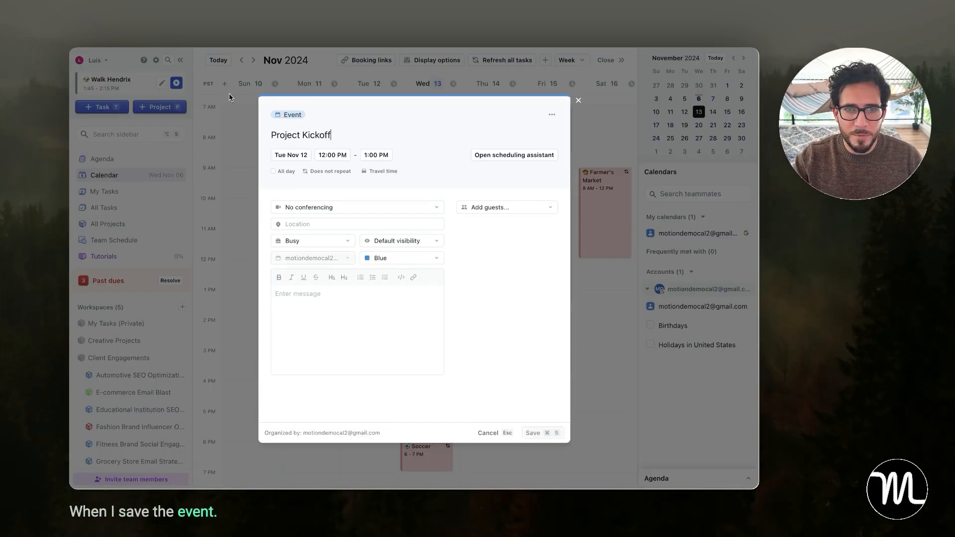
{"action": "left_click", "coordinate": [553, 115]}
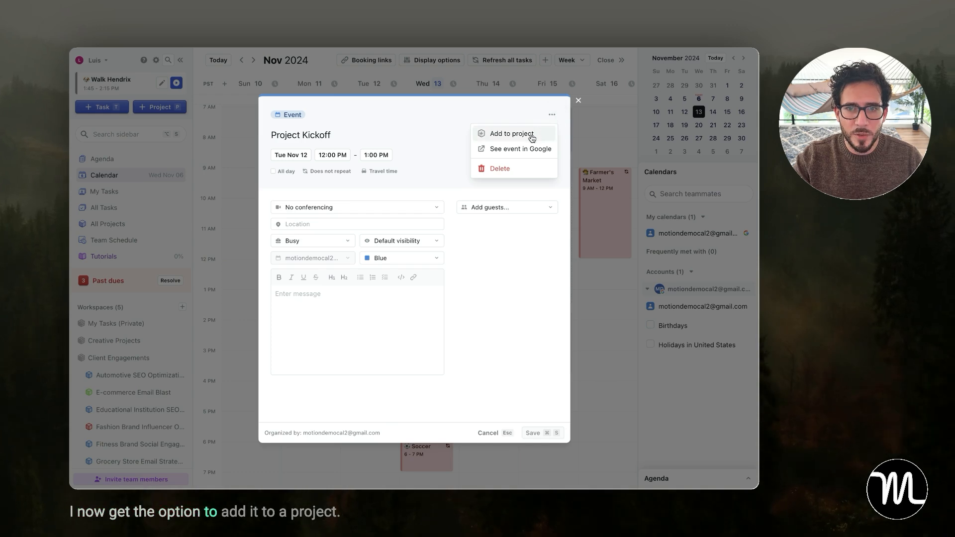
Step: Add the event to the project and place it in the Client Onboarding stage
{"action": "left_click", "coordinate": [512, 133]}
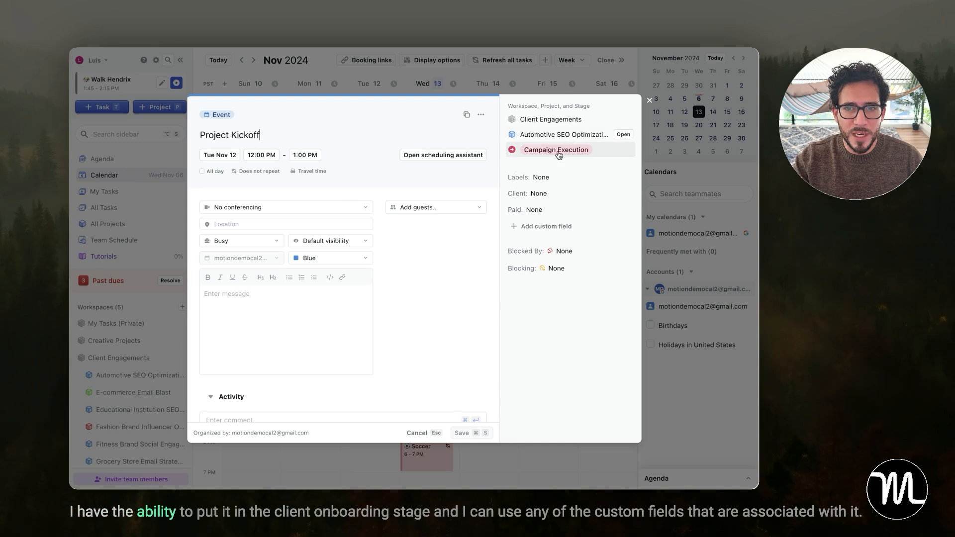
{"action": "left_click", "coordinate": [555, 150]}
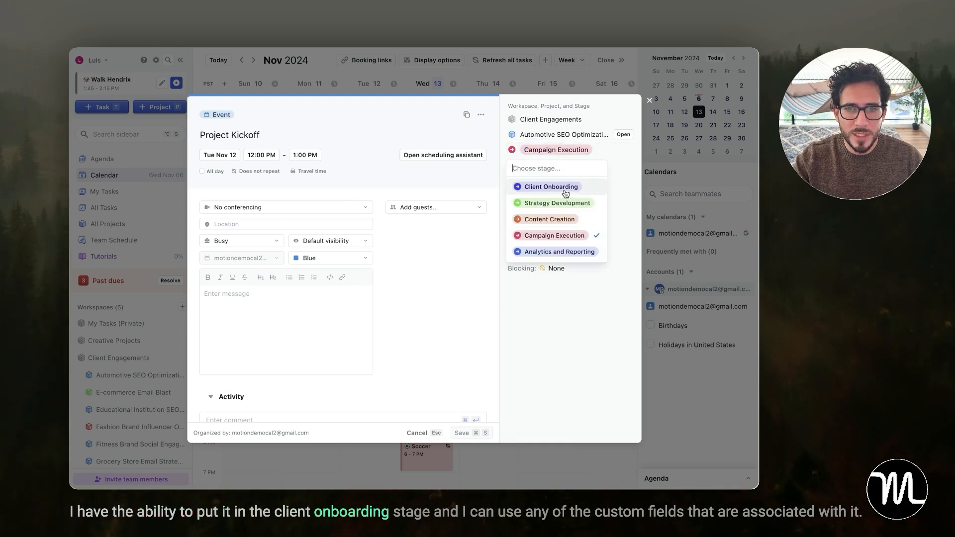
{"action": "left_click", "coordinate": [549, 186]}
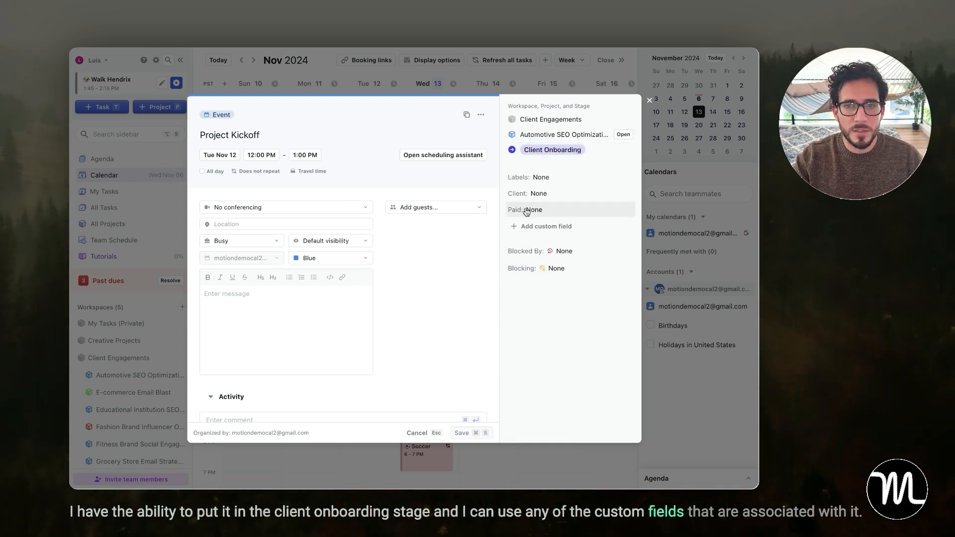
Step: Set client Innovatech Solutions and Paid No in the custom fields, then save the event
{"action": "left_click", "coordinate": [538, 193]}
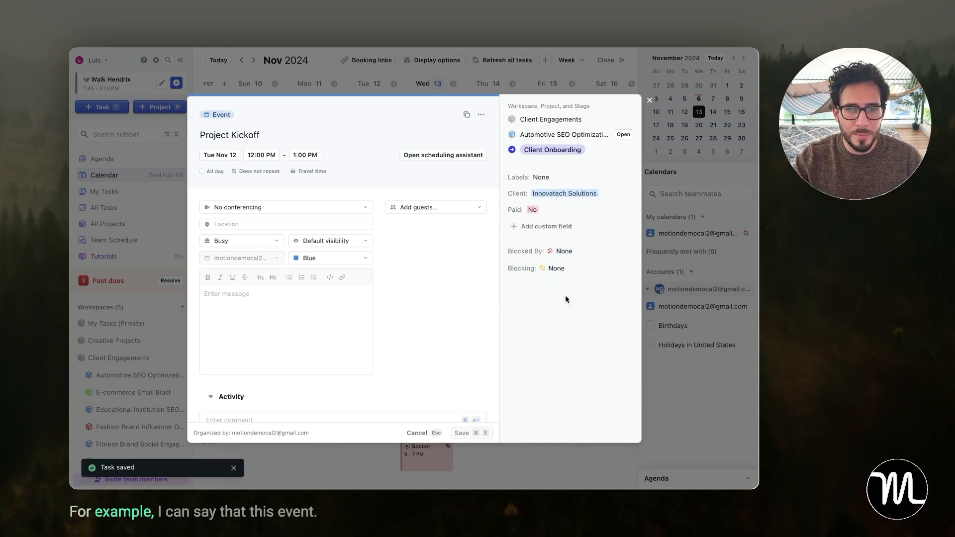
{"action": "left_click", "coordinate": [555, 268]}
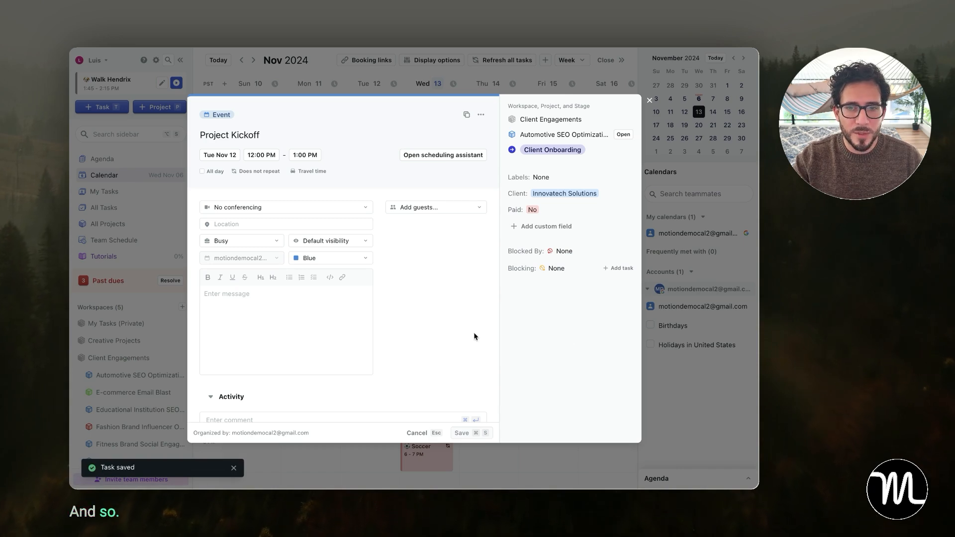
{"action": "left_click", "coordinate": [617, 268]}
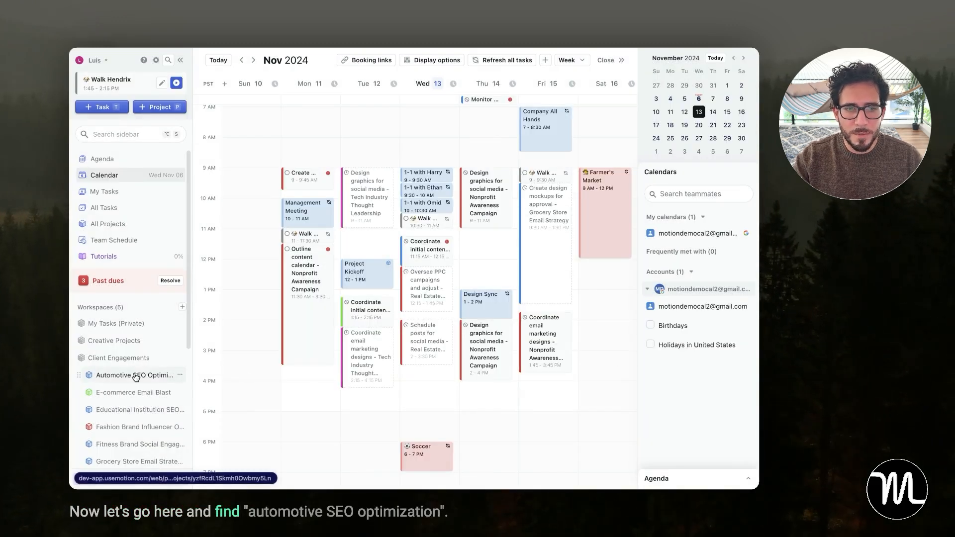
Step: Open Automotive SEO Optimization and locate Project Kickoff under Client Onboarding in the list
{"action": "left_click", "coordinate": [133, 375]}
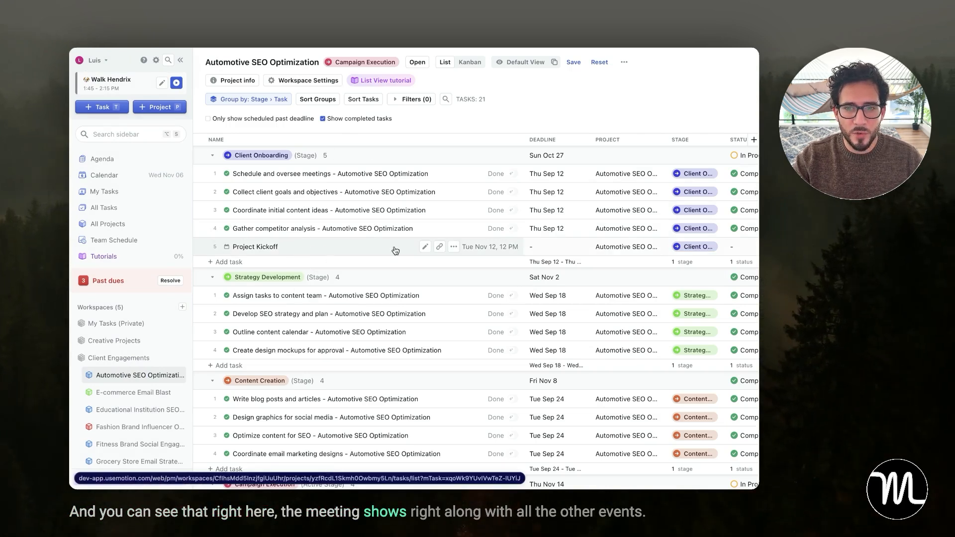
{"action": "scroll", "scroll_direction": "right", "scroll_amount": 3}
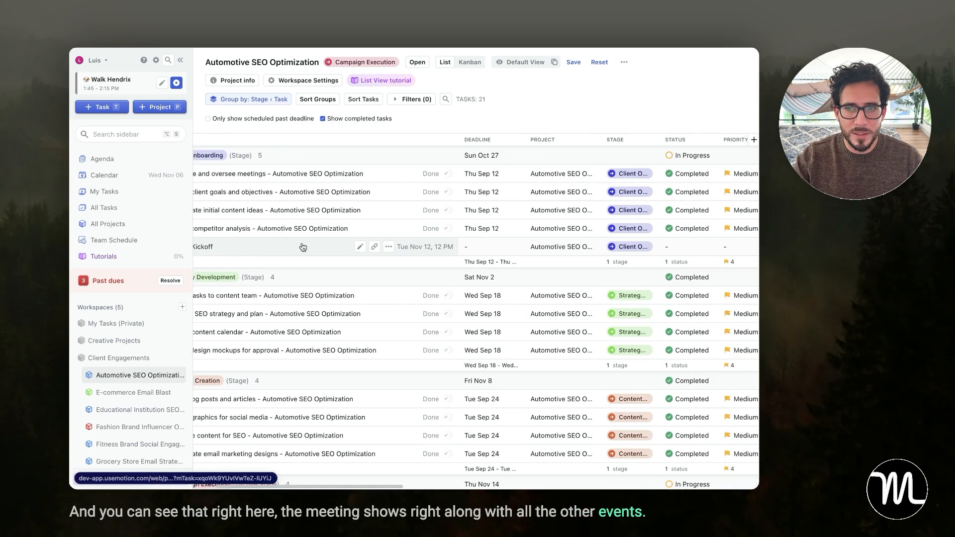
{"action": "scroll", "scroll_direction": "right", "scroll_amount": 3}
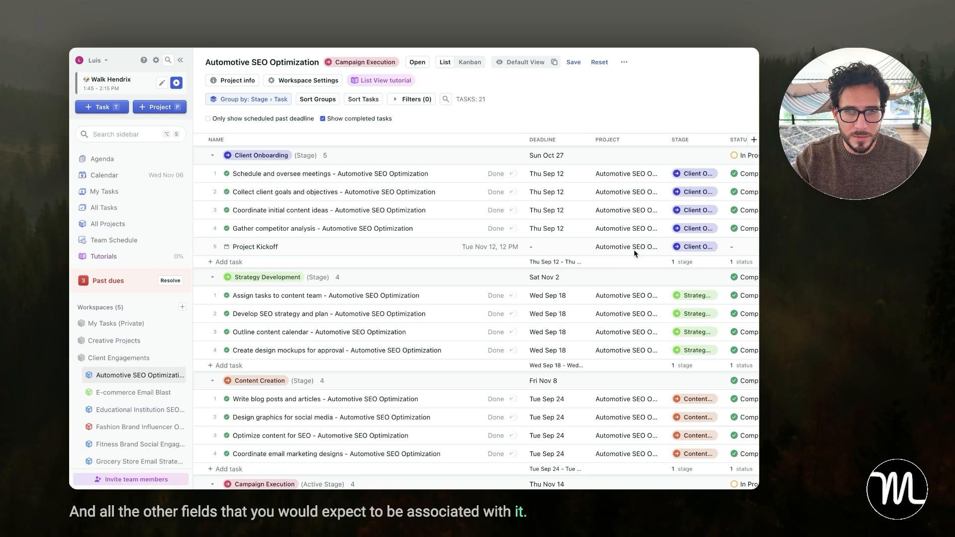
Step: Move Project Kickoff from Client Onboarding to the Campaign Execution stage and save
{"action": "left_click", "coordinate": [256, 247]}
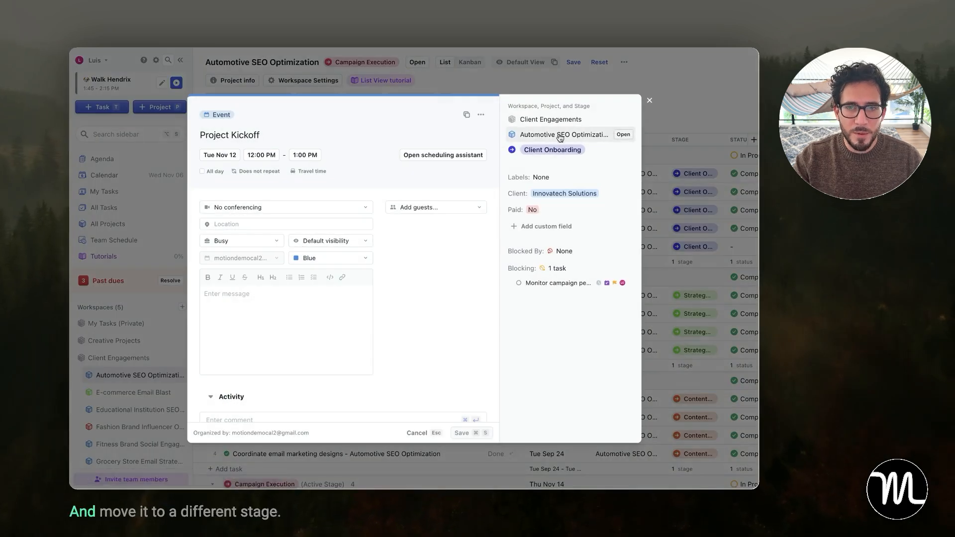
{"action": "left_click", "coordinate": [551, 149]}
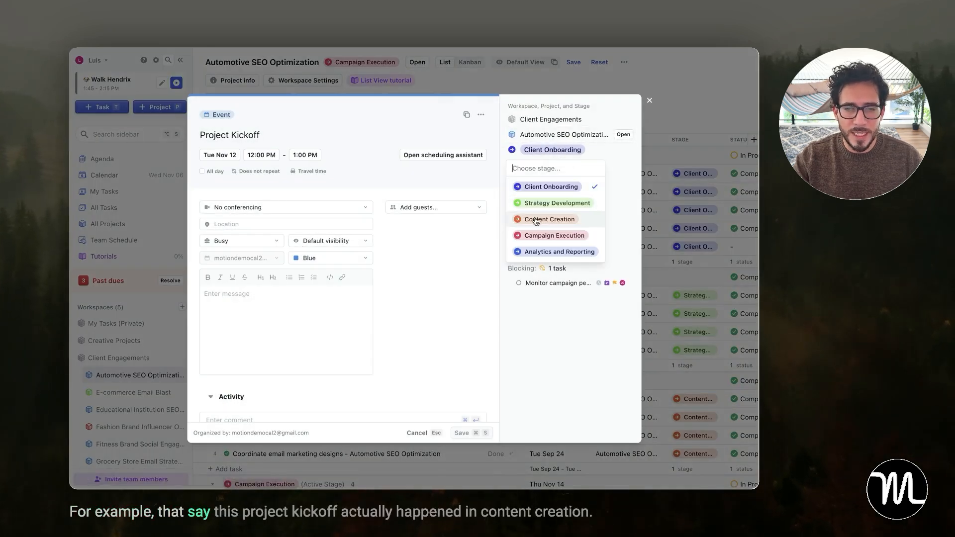
{"action": "left_click", "coordinate": [549, 219]}
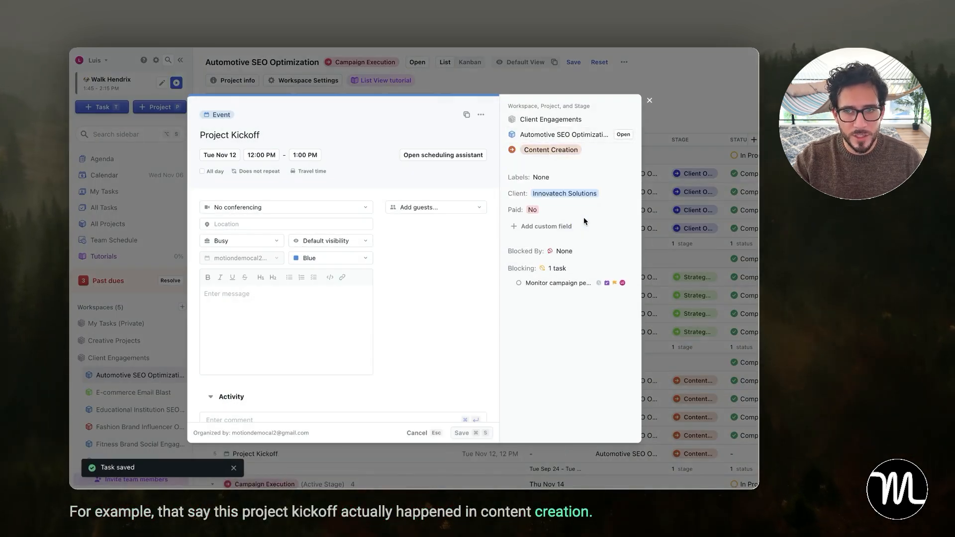
{"action": "left_click", "coordinate": [650, 101]}
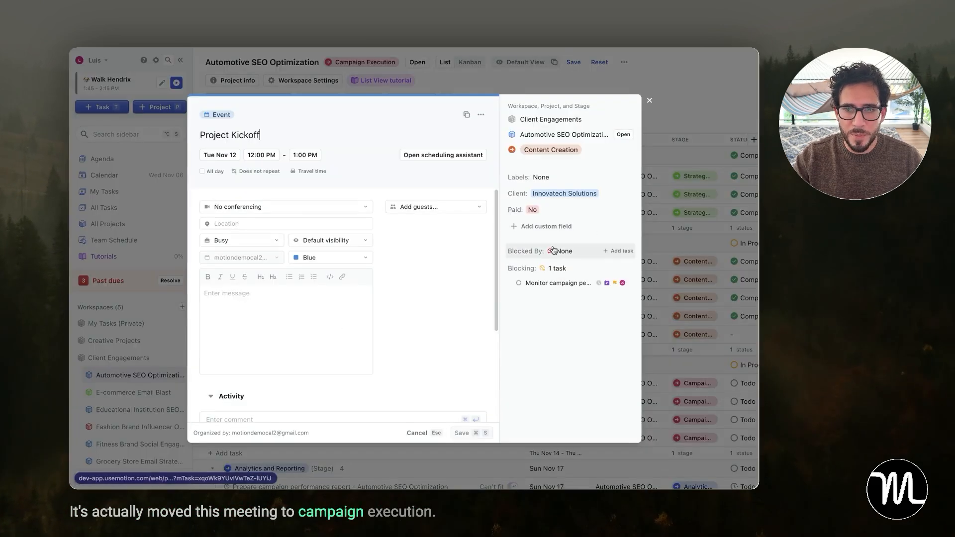
{"action": "left_click", "coordinate": [460, 433]}
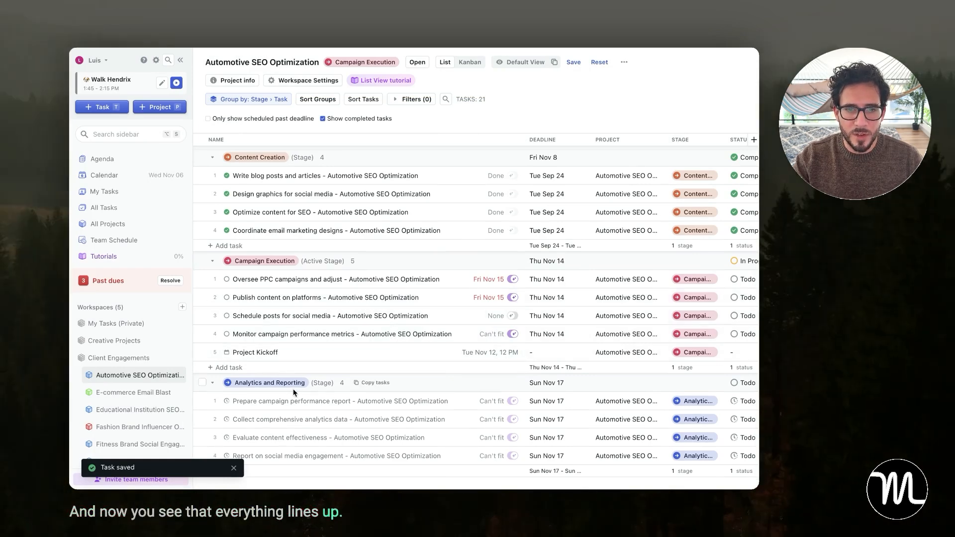
Step: Reopen Project Kickoff and view availability for the Oct 27 week in the scheduling assistant
{"action": "left_click", "coordinate": [255, 352]}
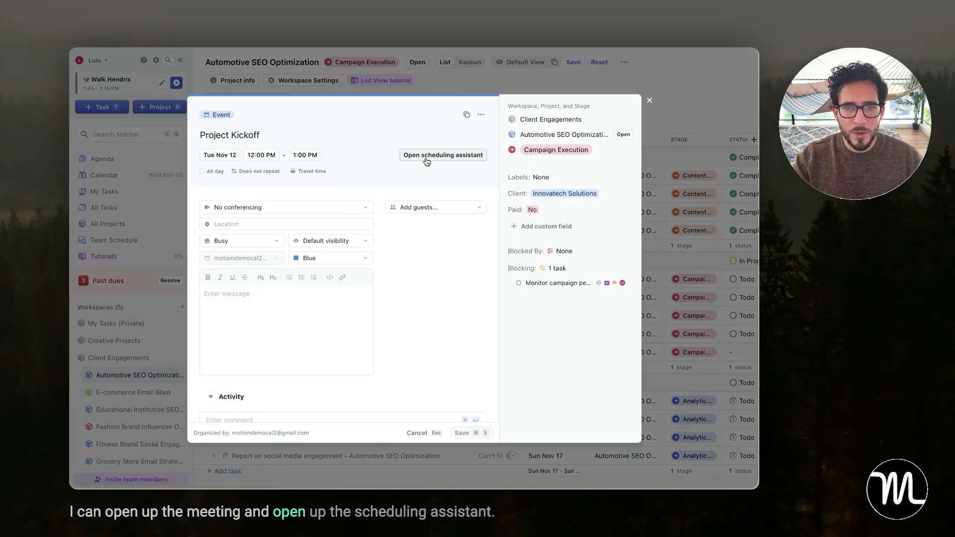
{"action": "left_click", "coordinate": [442, 154]}
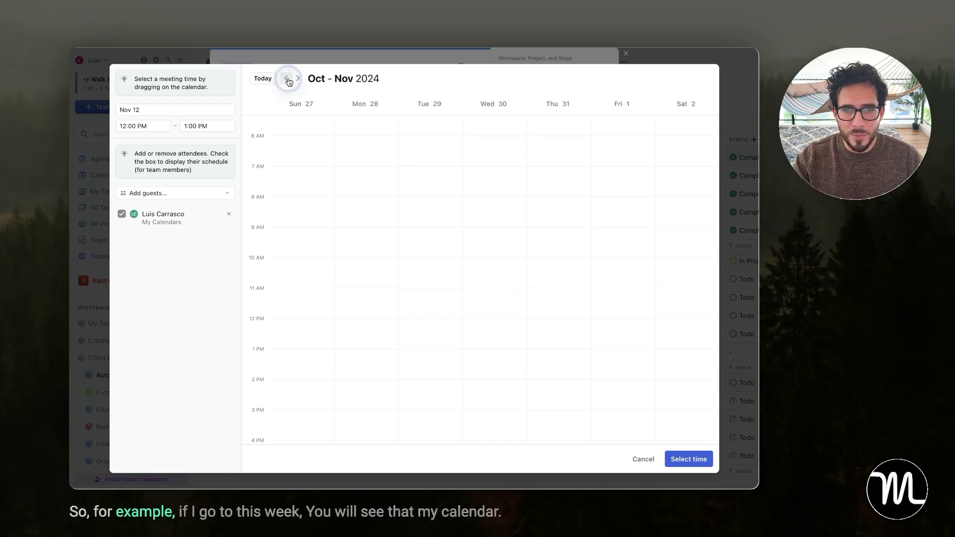
{"action": "left_click", "coordinate": [297, 77]}
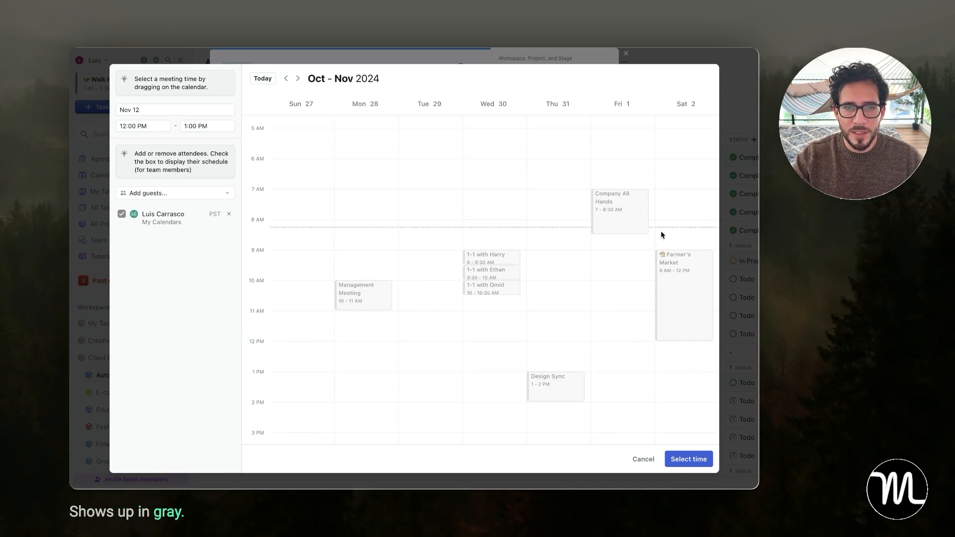
{"action": "left_click", "coordinate": [175, 193]}
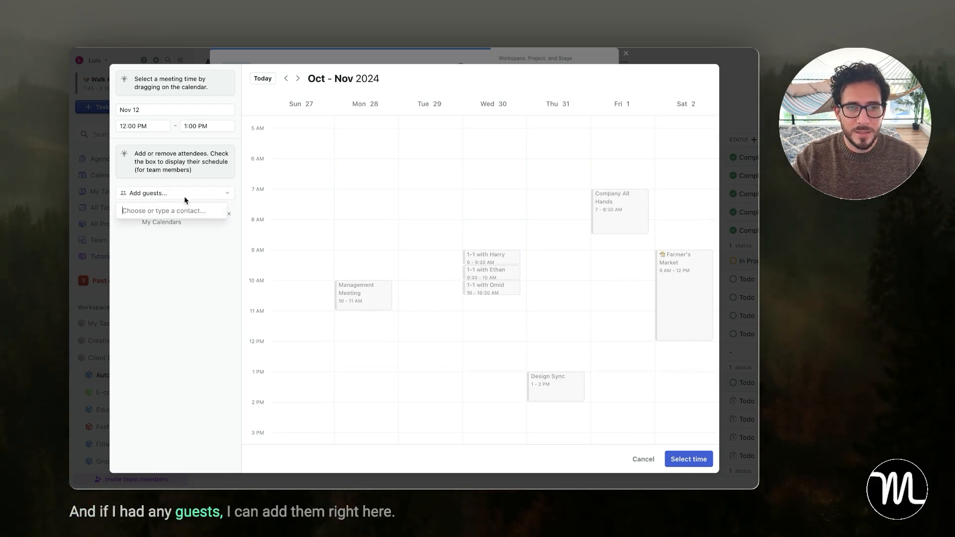
{"action": "left_click", "coordinate": [171, 210]}
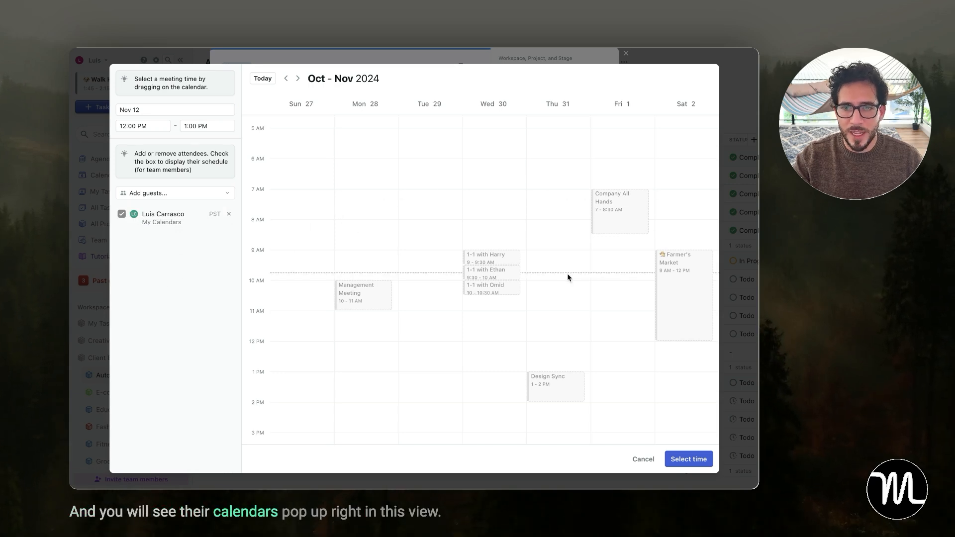
Step: Select Wed Oct 30, 11 AM–12 PM as the meeting time
{"action": "left_click_drag", "start_coordinate": [490, 313], "coordinate": [490, 338]}
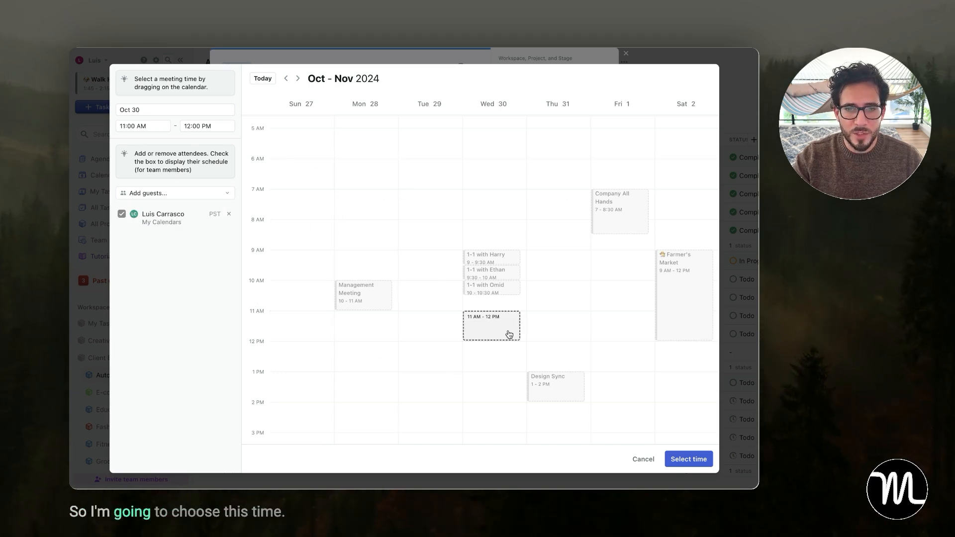
{"action": "left_click", "coordinate": [687, 458]}
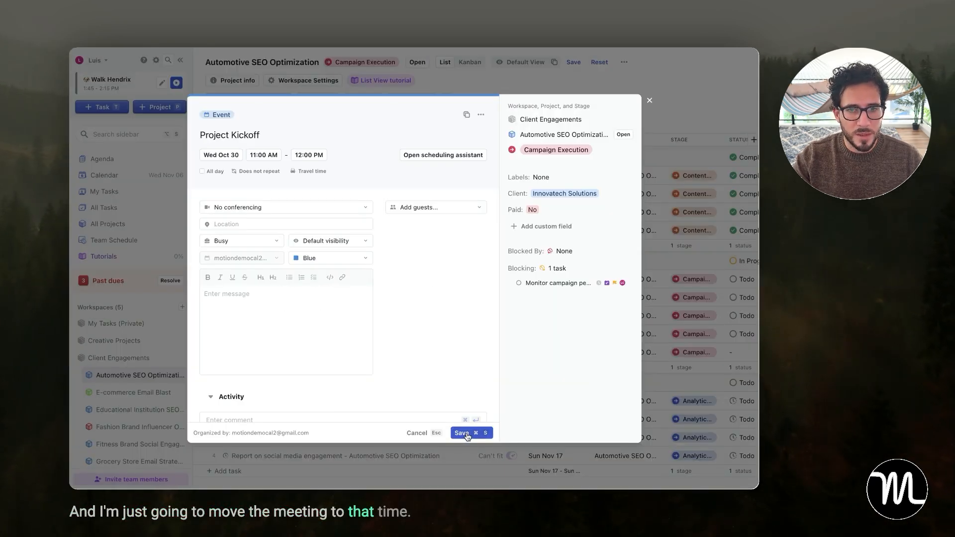
Step: Save the event and drag Project Kickoff to Wed Nov 6, 4–5 PM on the calendar
{"action": "left_click", "coordinate": [461, 432]}
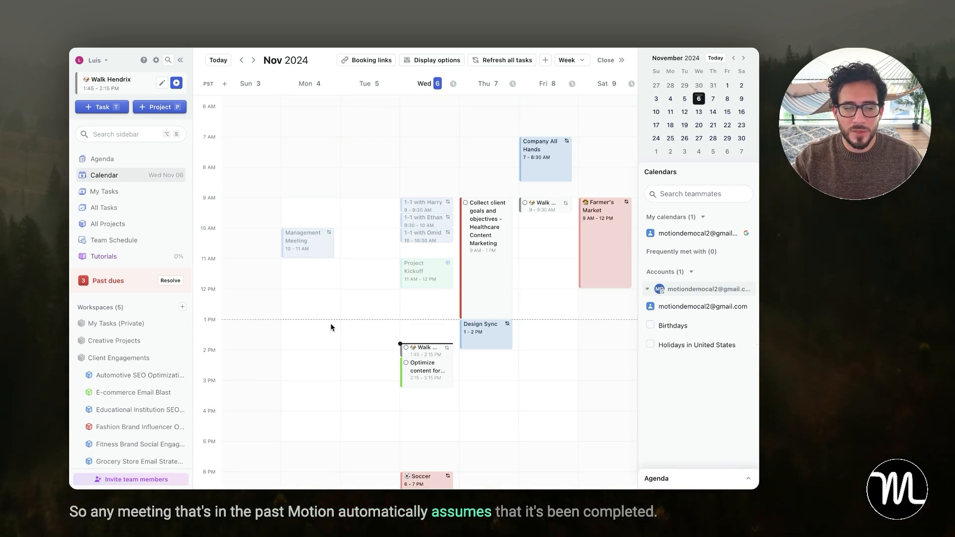
{"action": "left_click_drag", "start_coordinate": [427, 271], "coordinate": [427, 335]}
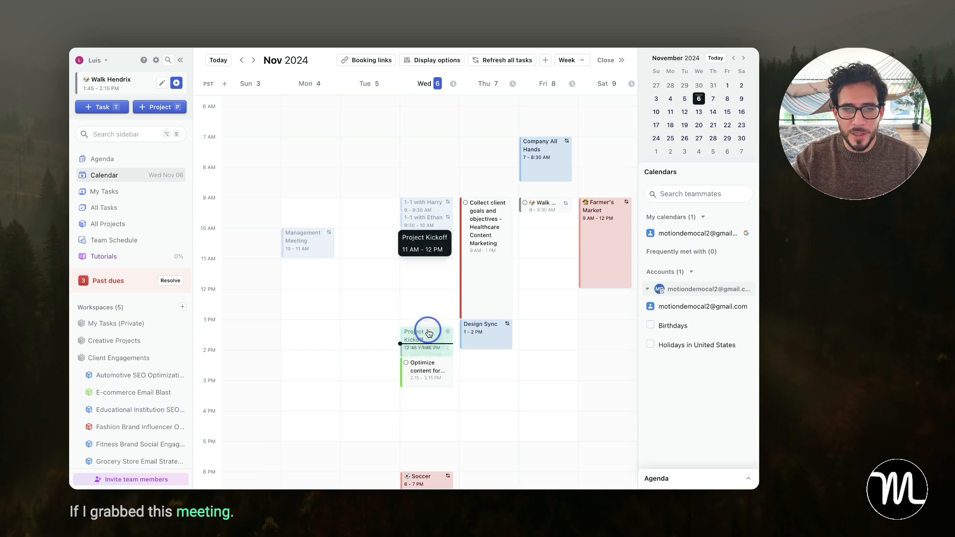
{"action": "left_click_drag", "start_coordinate": [424, 334], "coordinate": [424, 423]}
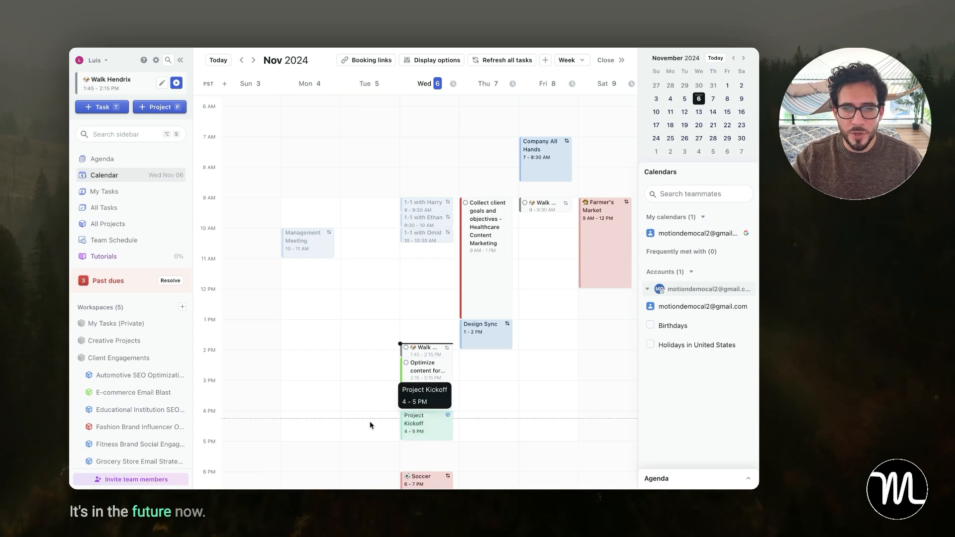
{"action": "left_click", "coordinate": [140, 375]}
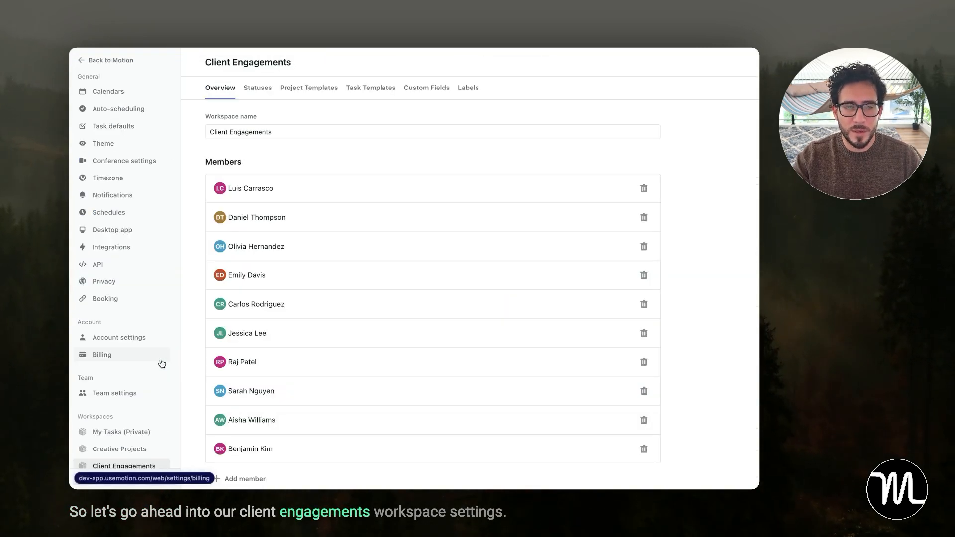
Step: Show the Client Engagements workspace's Project Templates list
{"action": "left_click", "coordinate": [308, 87]}
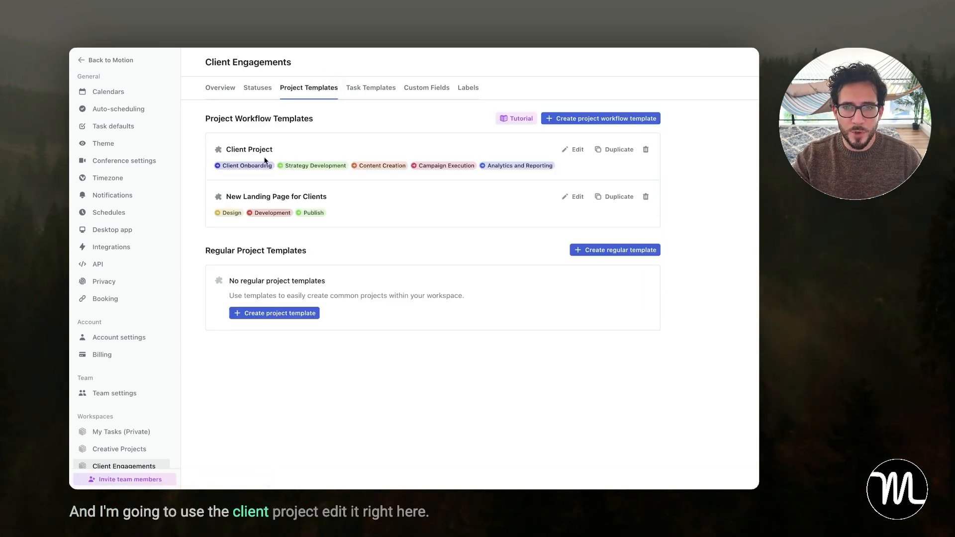
Step: Rename the Client Project template's first event to 'Kickoff meetings' and save the template
{"action": "left_click", "coordinate": [573, 149]}
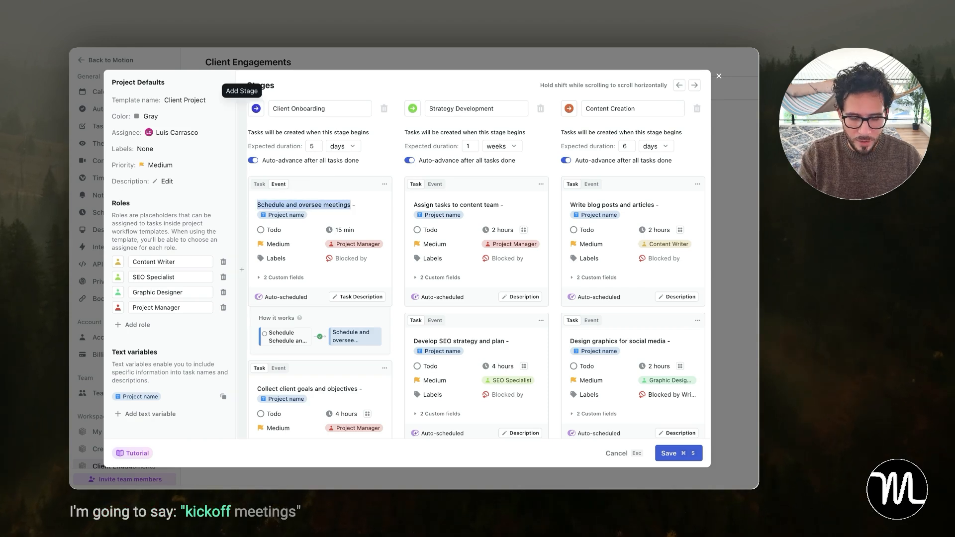
{"action": "type", "text": "kickoff meetings"}
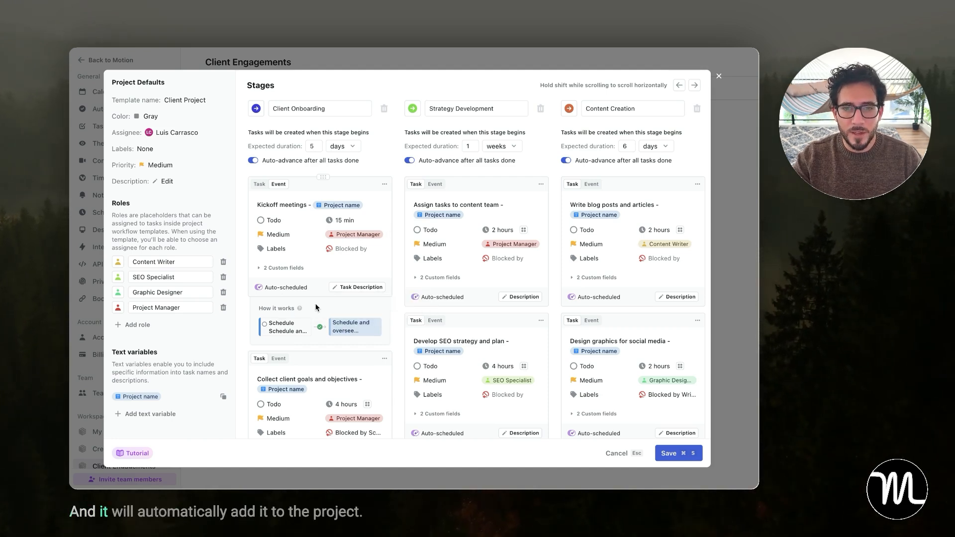
{"action": "mouse_move", "coordinate": [299, 307]}
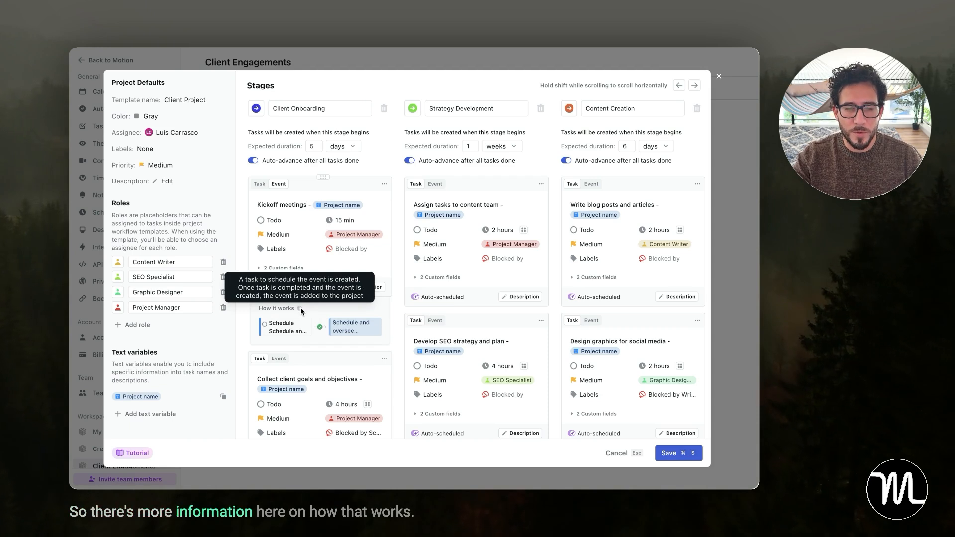
{"action": "mouse_move", "coordinate": [653, 445]}
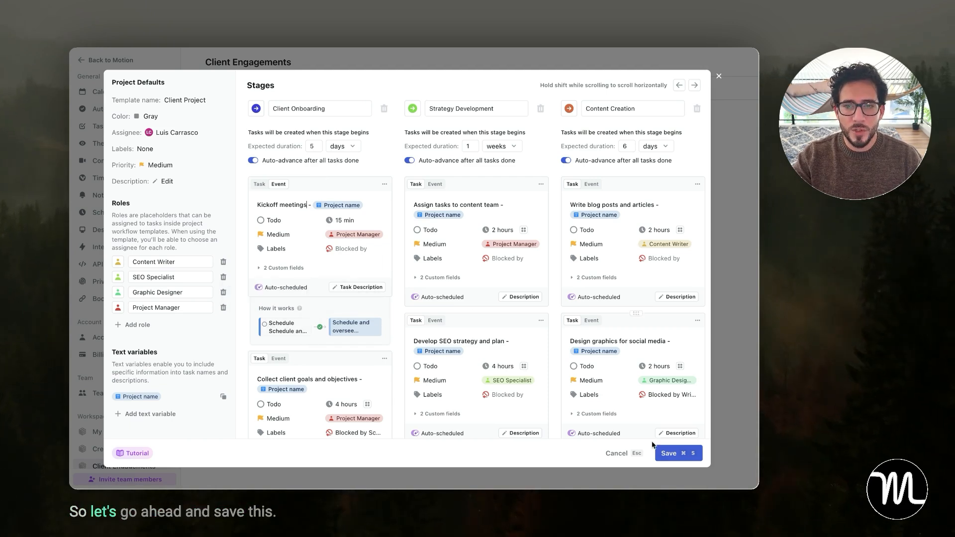
{"action": "left_click", "coordinate": [667, 454]}
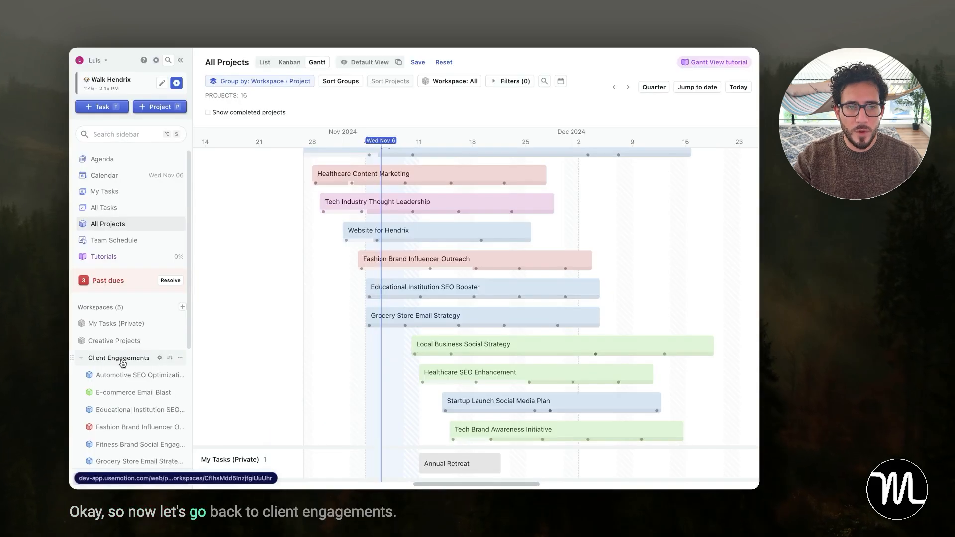
{"action": "left_click", "coordinate": [118, 357]}
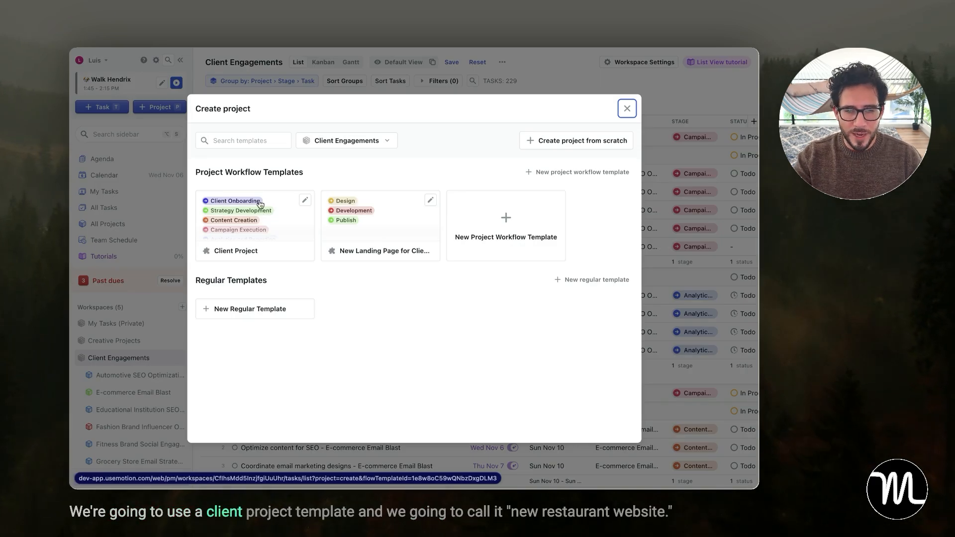
Step: Start a Client Project template project titled 'New Restaurant Website' with default dates
{"action": "left_click", "coordinate": [236, 251]}
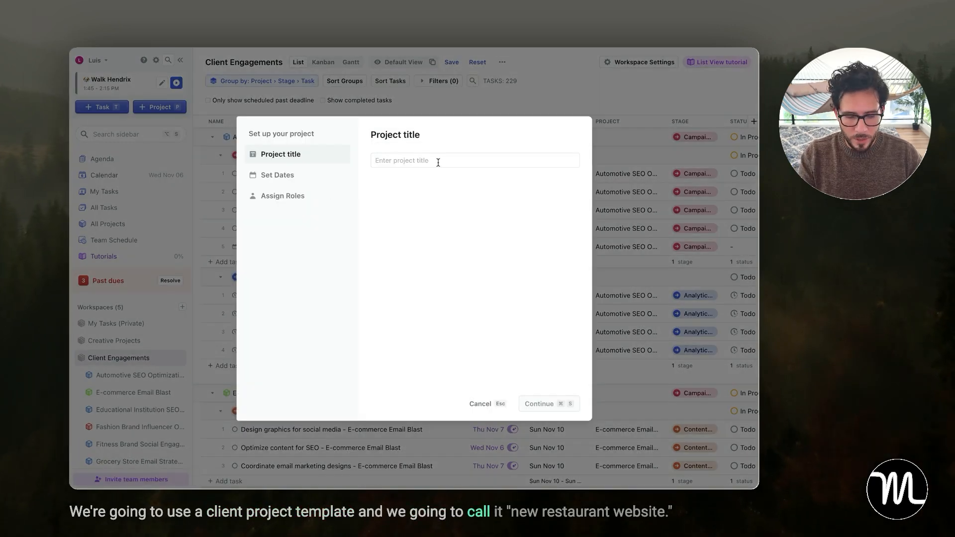
{"action": "type", "text": "New Restaurant Webs"}
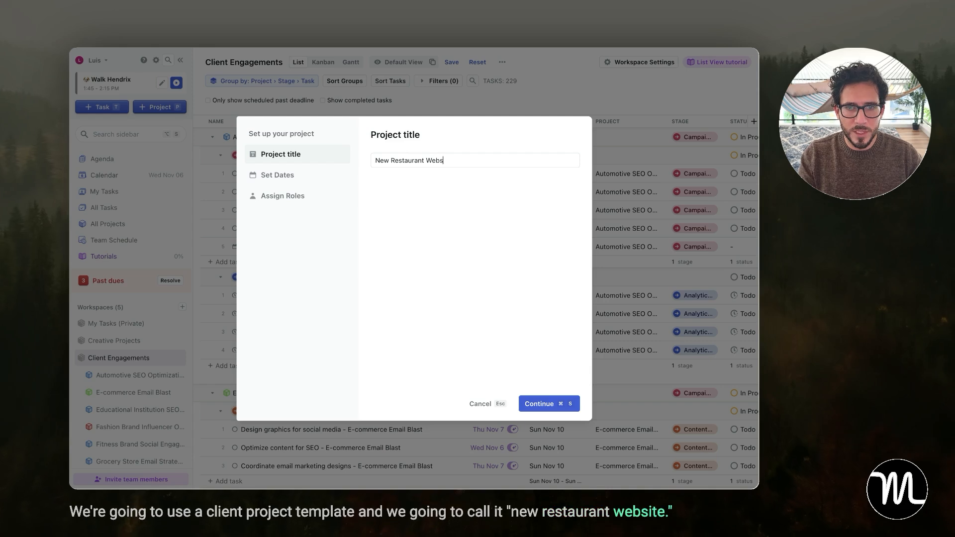
{"action": "left_click", "coordinate": [547, 404]}
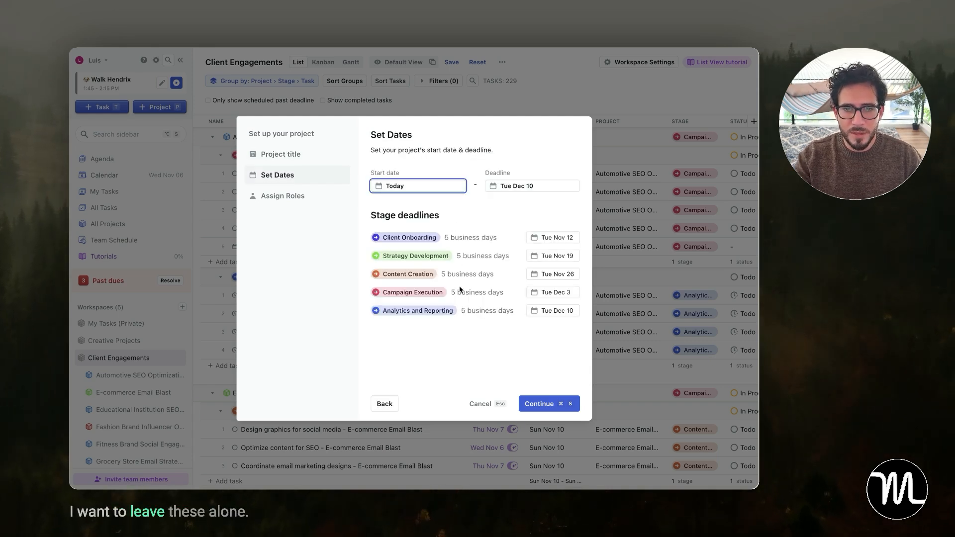
{"action": "left_click", "coordinate": [547, 403]}
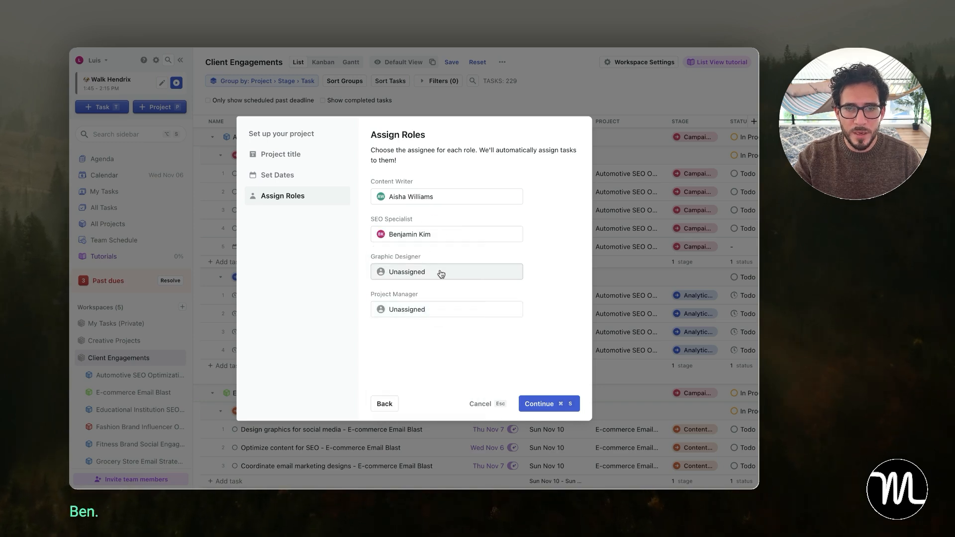
Step: Assign the Graphic Designer role to myself and create the project
{"action": "left_click", "coordinate": [446, 271]}
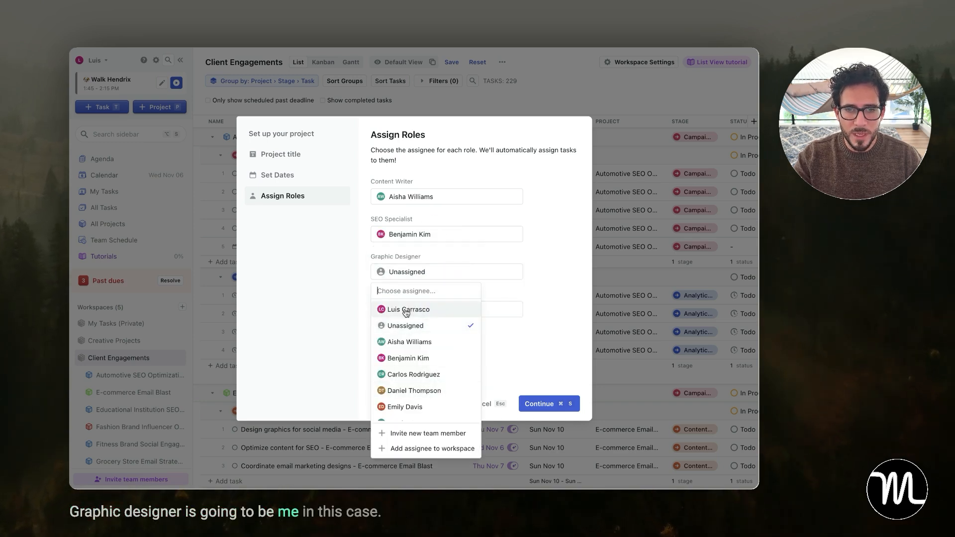
{"action": "left_click", "coordinate": [408, 309]}
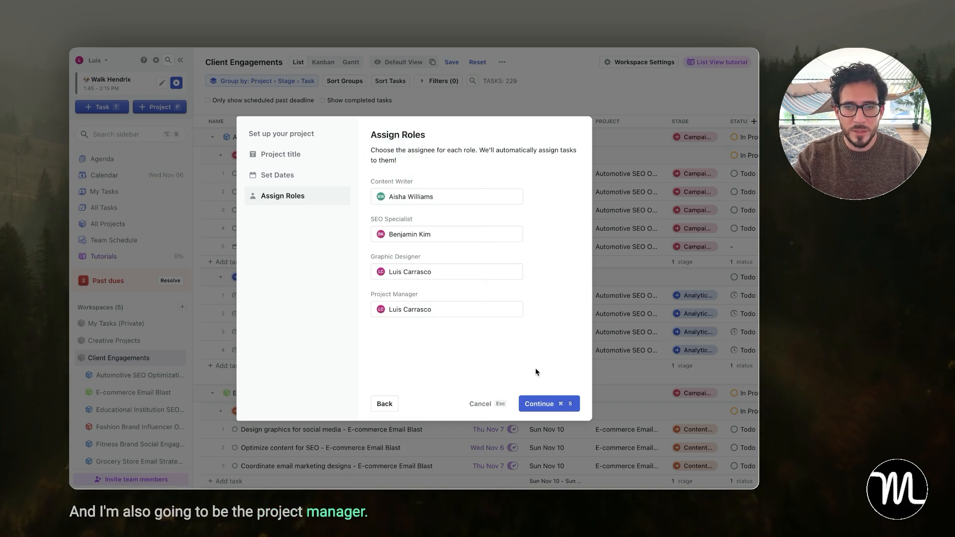
{"action": "left_click", "coordinate": [547, 403]}
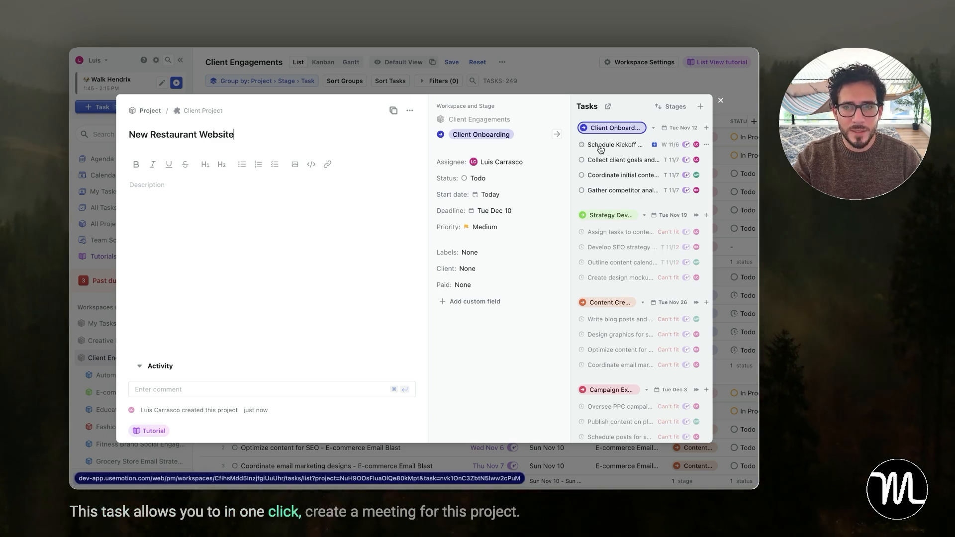
{"action": "mouse_move", "coordinate": [642, 153]}
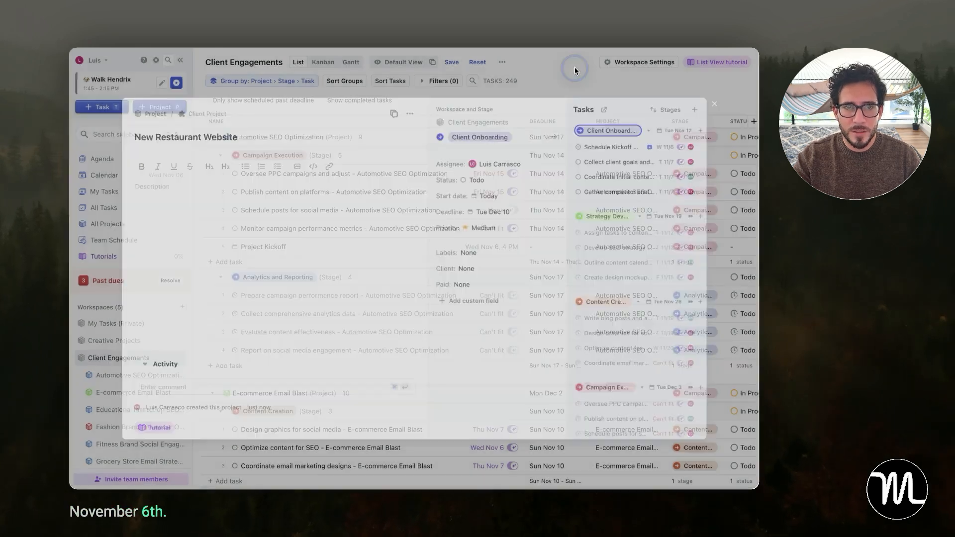
Step: Switch to the calendar showing the new project's scheduled tasks
{"action": "left_click", "coordinate": [103, 175]}
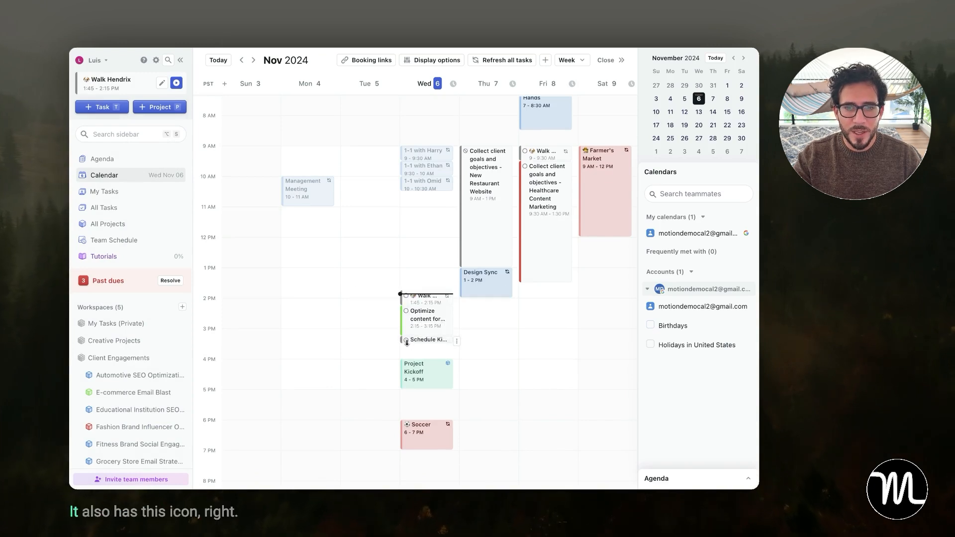
Step: From the Schedule Kickoff meetings task, try linking an existing event and back out of the picker
{"action": "left_click", "coordinate": [407, 340]}
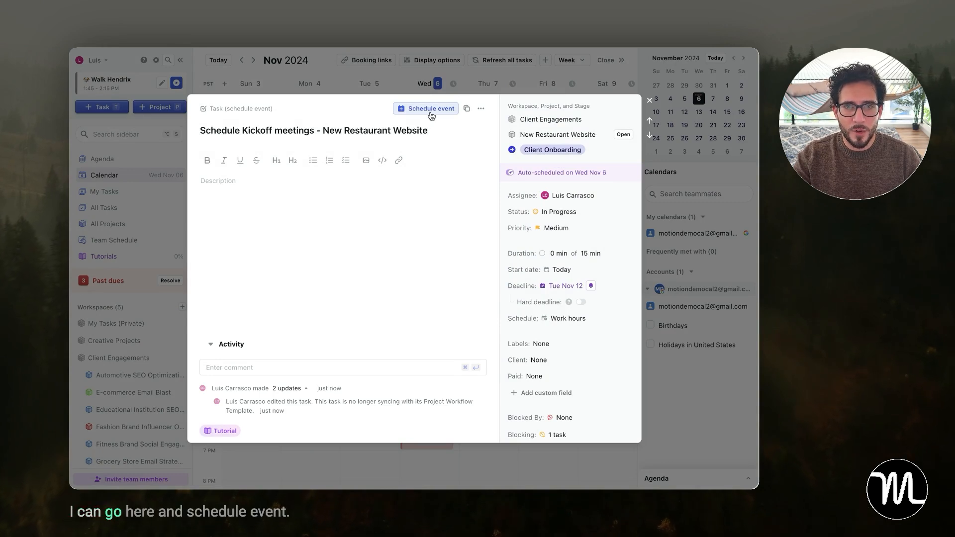
{"action": "left_click", "coordinate": [430, 108]}
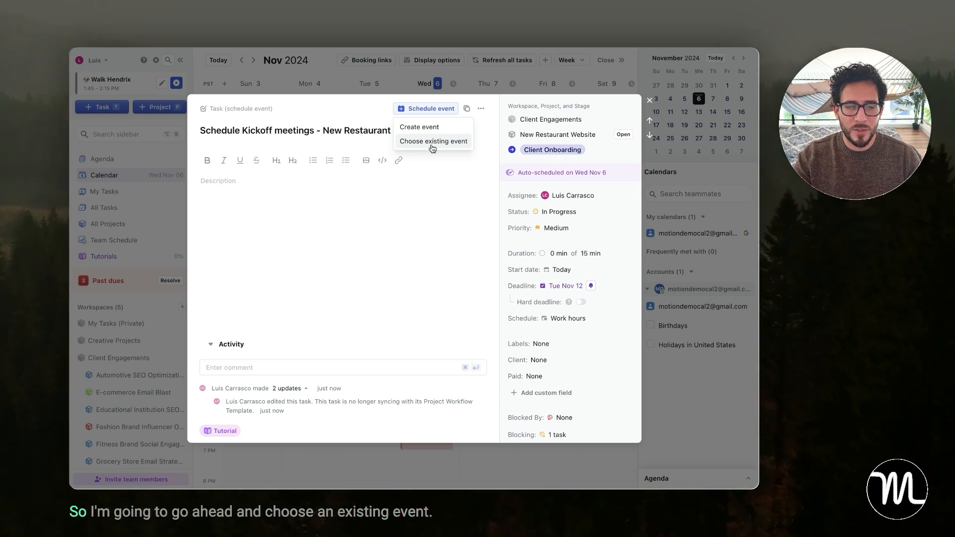
{"action": "mouse_move", "coordinate": [425, 145]}
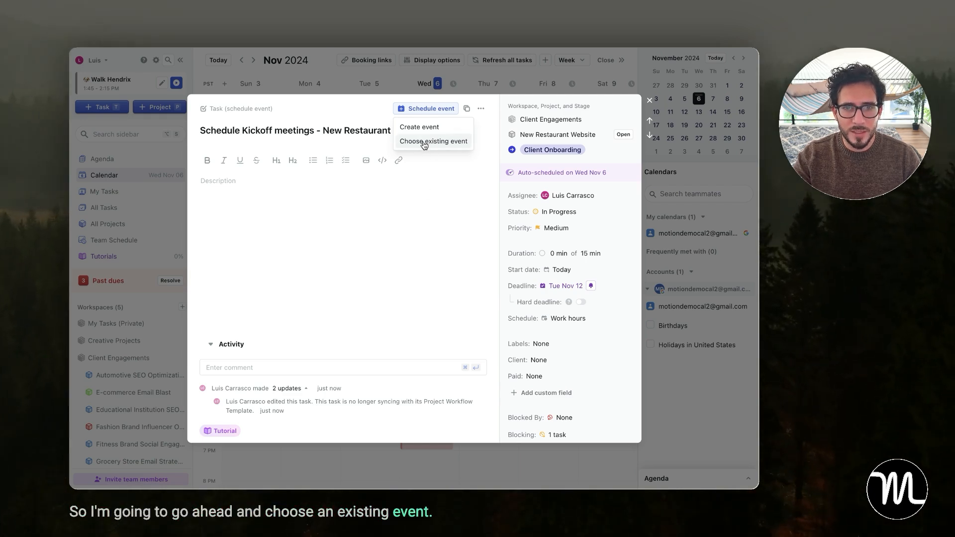
{"action": "left_click", "coordinate": [434, 140]}
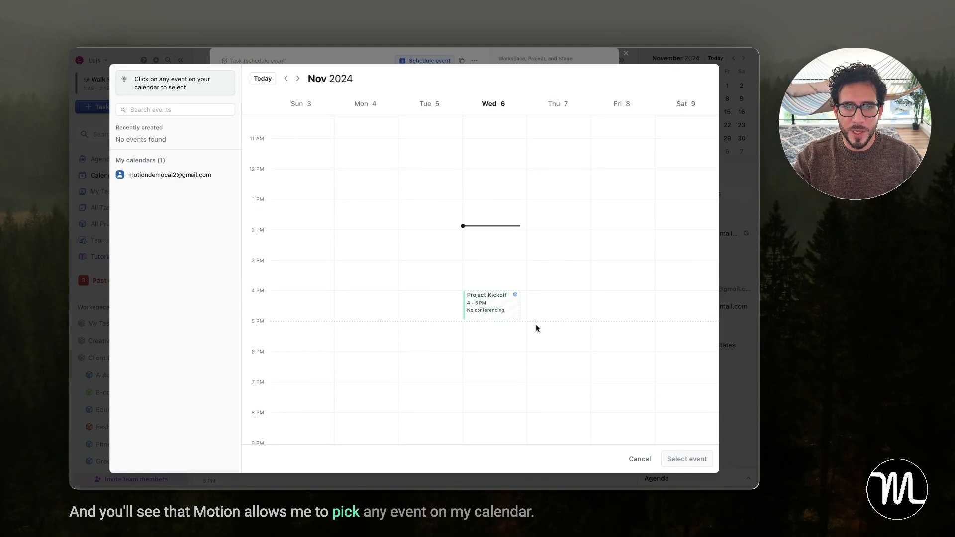
{"action": "left_click", "coordinate": [490, 303]}
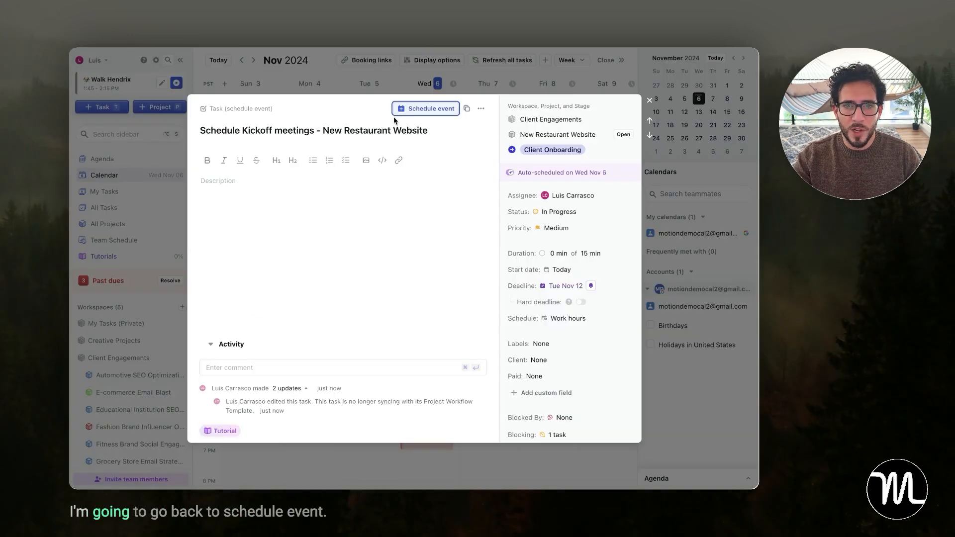
Step: Start a new Kickoff meetings - New Restaurant Website event from the task instead
{"action": "left_click", "coordinate": [431, 108]}
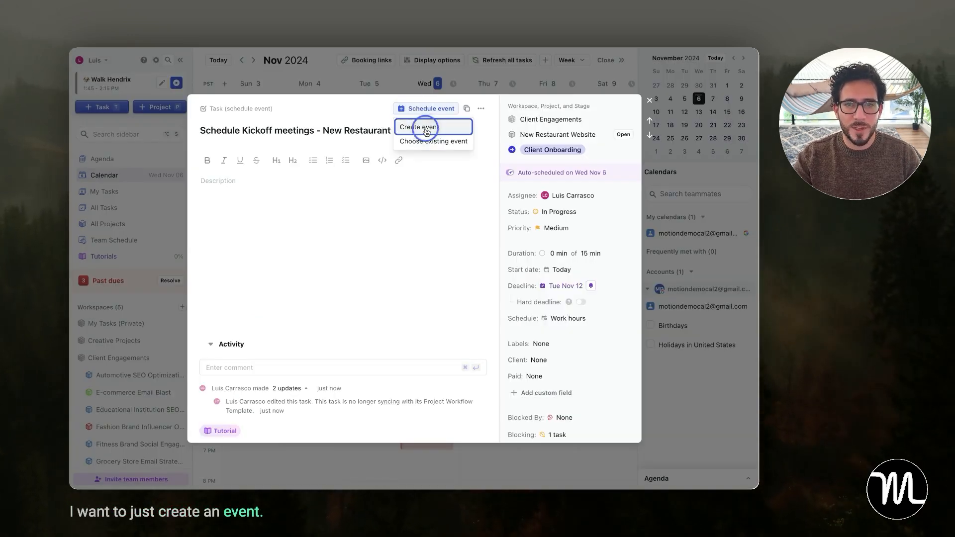
{"action": "left_click", "coordinate": [419, 126]}
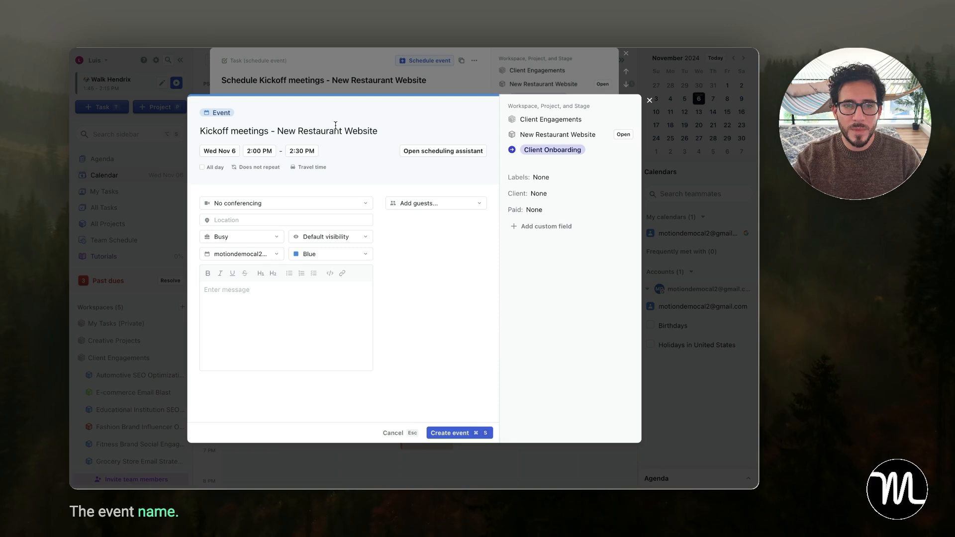
Step: Use the scheduling assistant to set the event to Thu Nov 7, 2:00–3:00 PM
{"action": "left_click", "coordinate": [443, 150]}
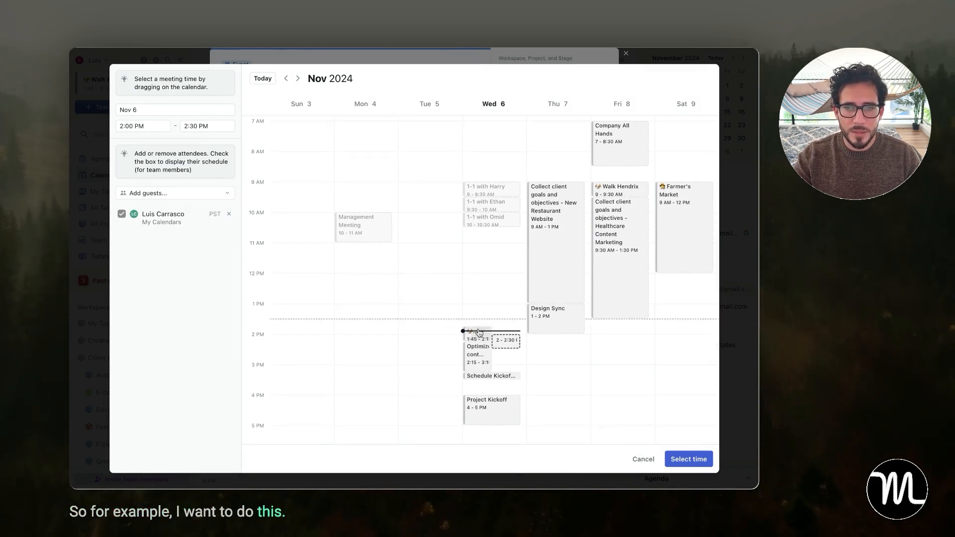
{"action": "left_click_drag", "start_coordinate": [493, 338], "coordinate": [545, 356]}
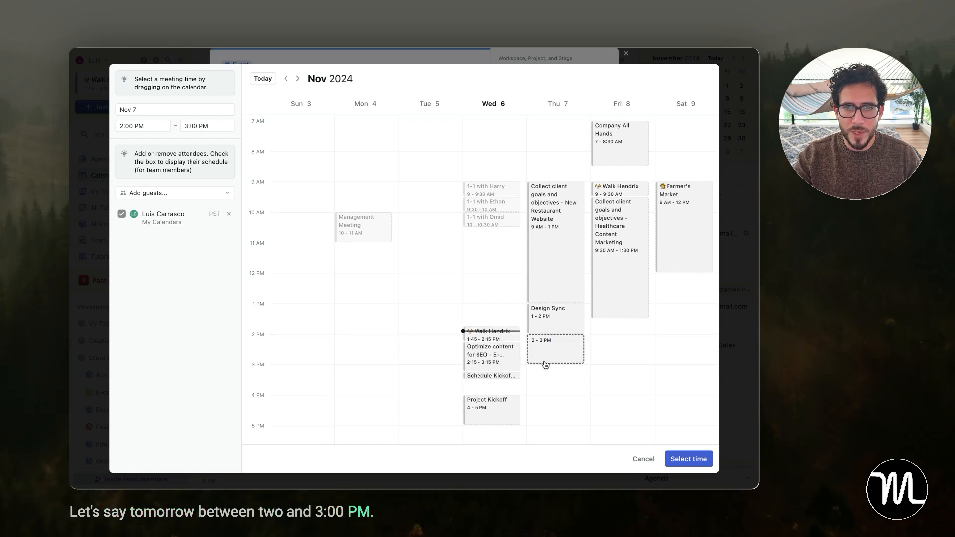
{"action": "mouse_move", "coordinate": [689, 459]}
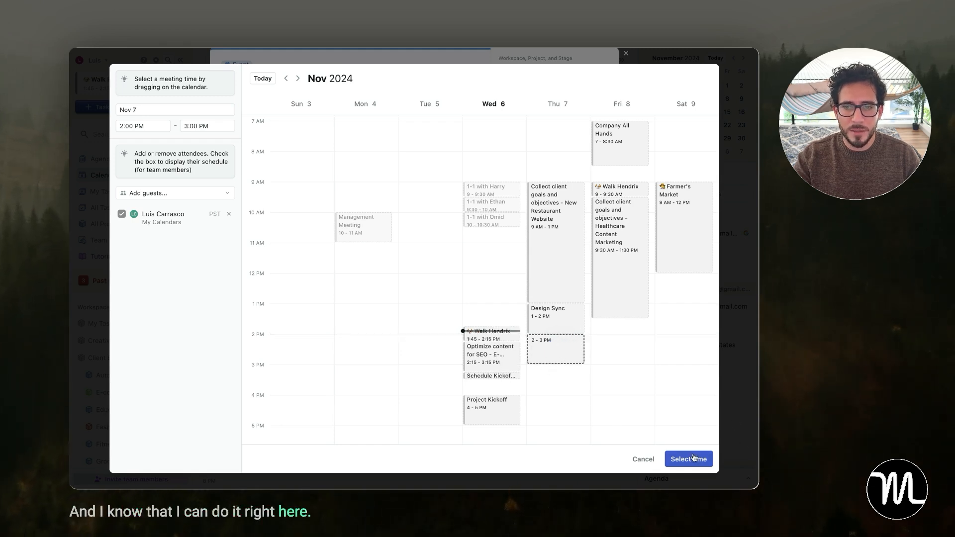
{"action": "left_click", "coordinate": [286, 203]}
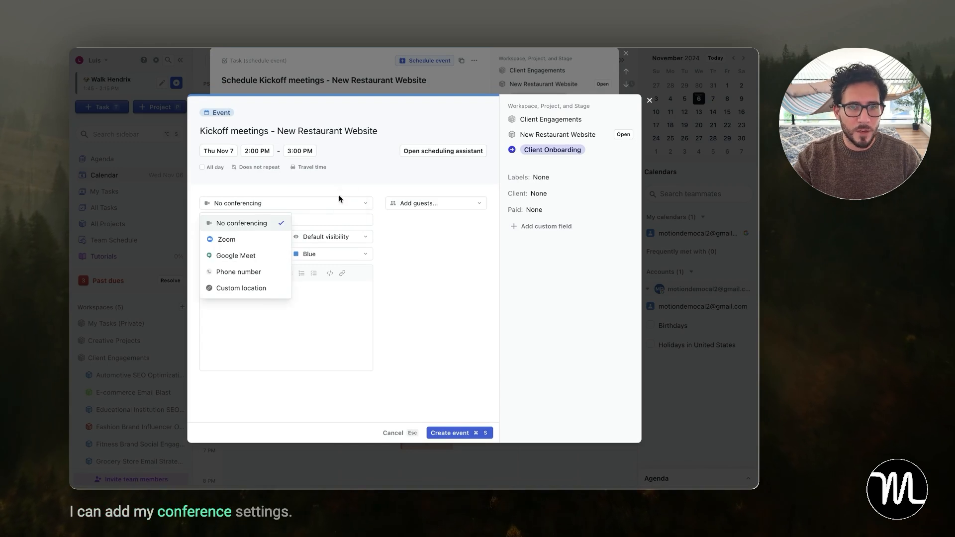
Step: Skip conferencing, colour the event Rose, create it and return to the calendar
{"action": "left_click", "coordinate": [242, 254]}
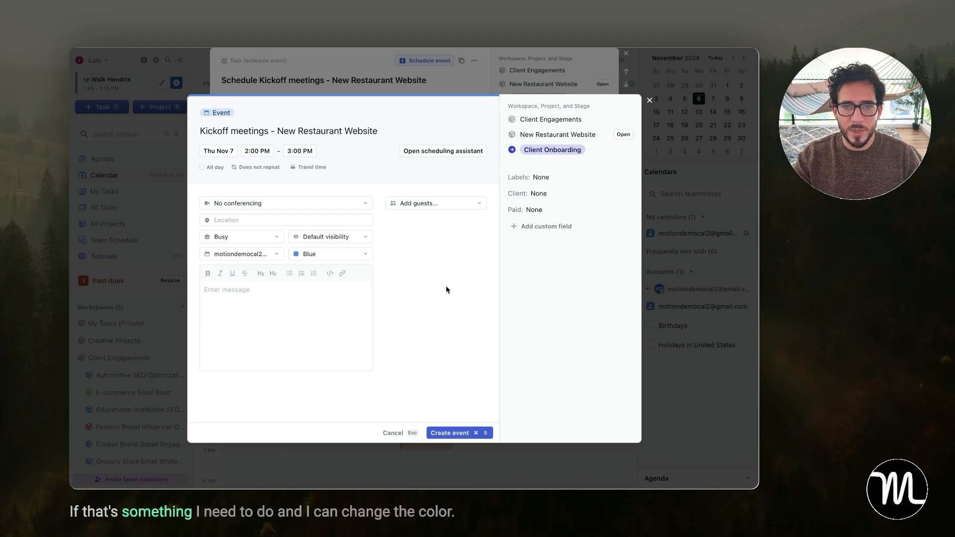
{"action": "left_click", "coordinate": [329, 253]}
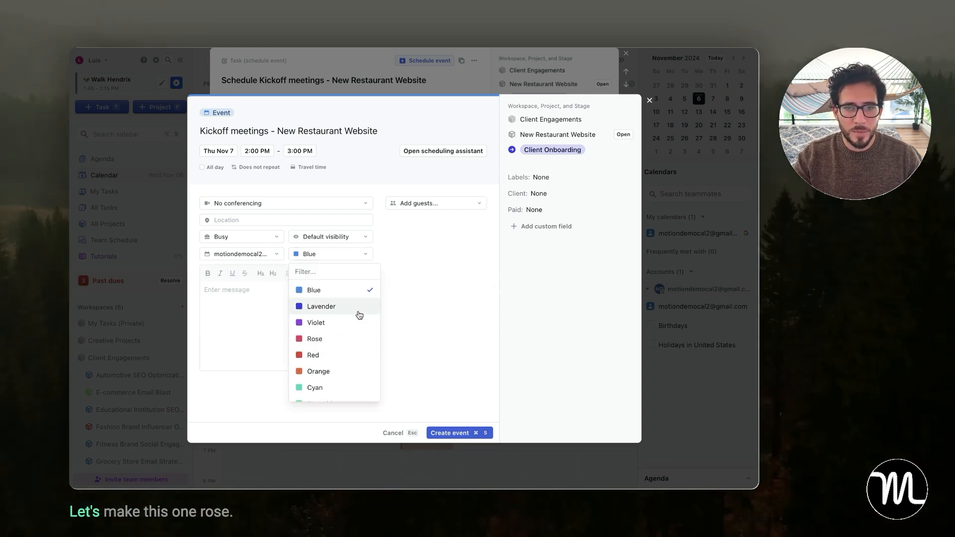
{"action": "left_click", "coordinate": [315, 338]}
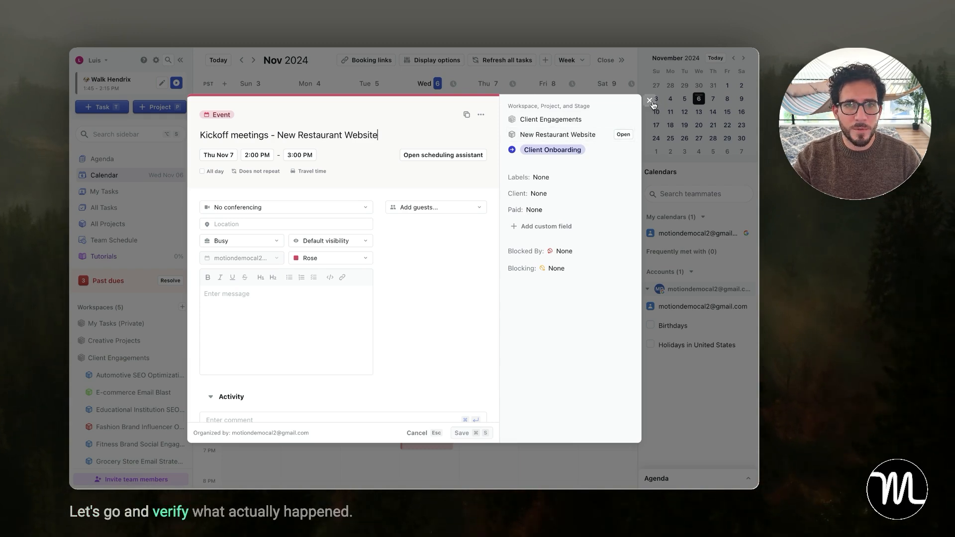
{"action": "left_click", "coordinate": [650, 100]}
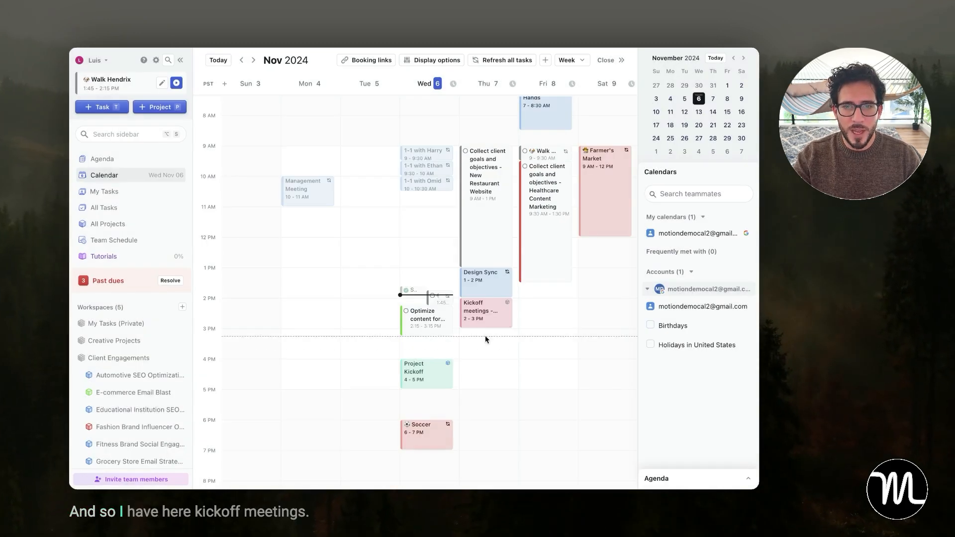
{"action": "mouse_move", "coordinate": [486, 314]}
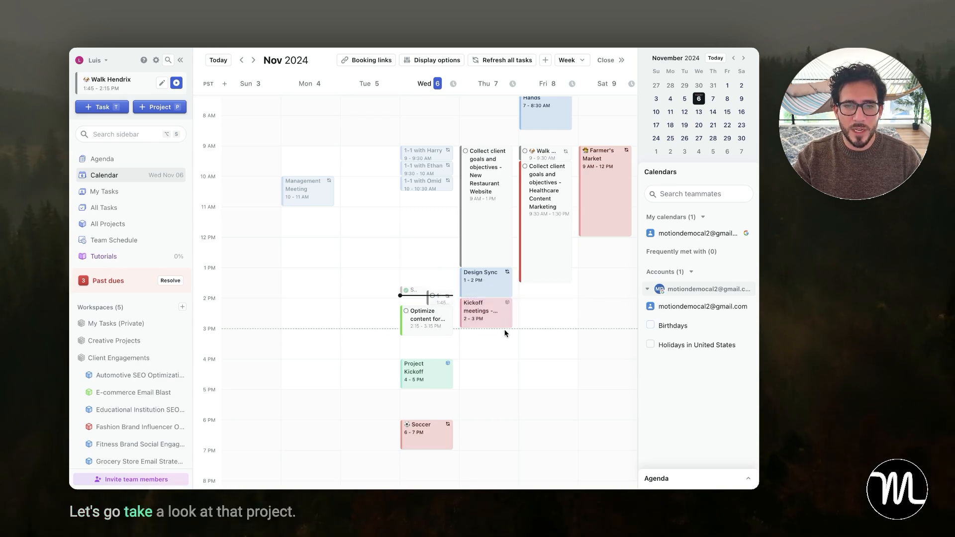
Step: Show the New Restaurant Website project's tasks as a list grouped by stage
{"action": "left_click", "coordinate": [482, 310]}
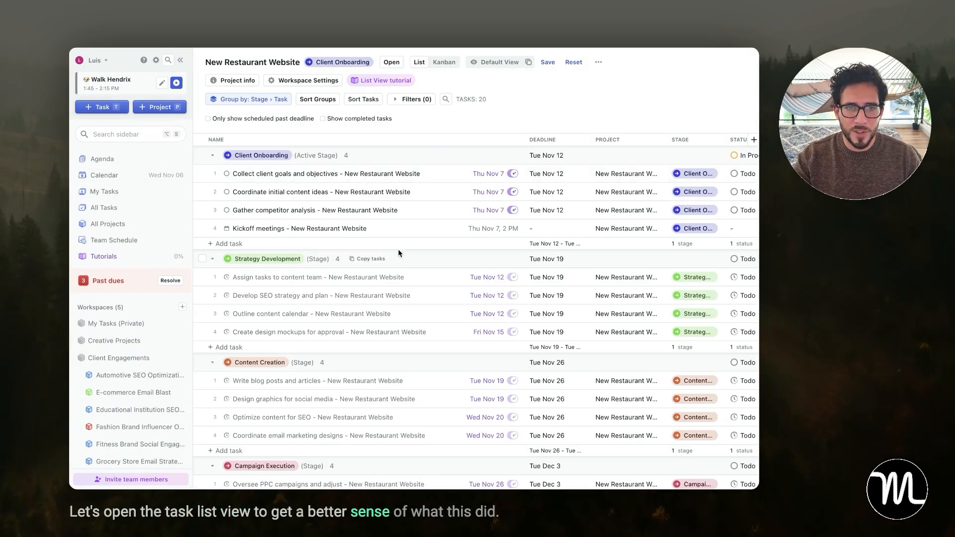
Step: Show completed tasks and review the finished Schedule Kickoff meetings task with its View event link
{"action": "left_click", "coordinate": [323, 118]}
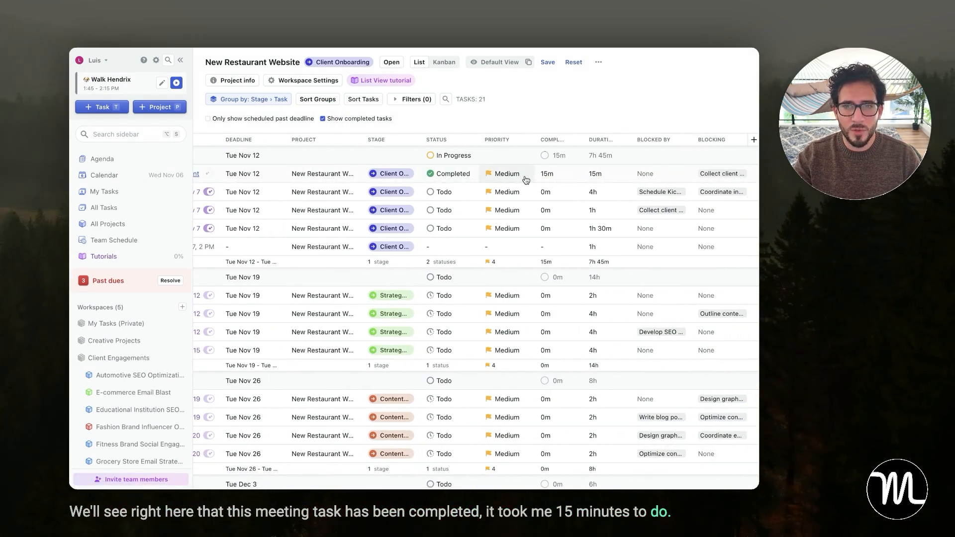
{"action": "left_click", "coordinate": [595, 174]}
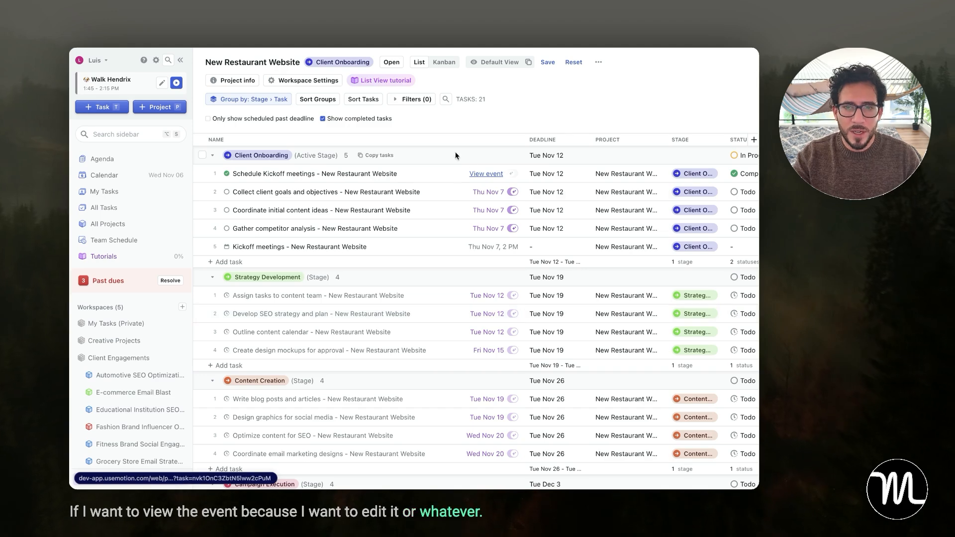
{"action": "left_click", "coordinate": [485, 174]}
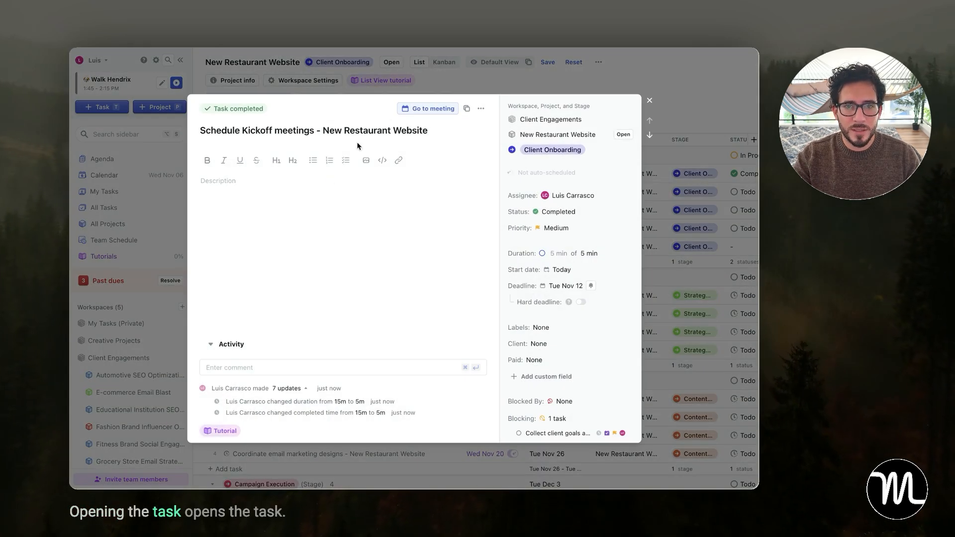
{"action": "left_click", "coordinate": [649, 101]}
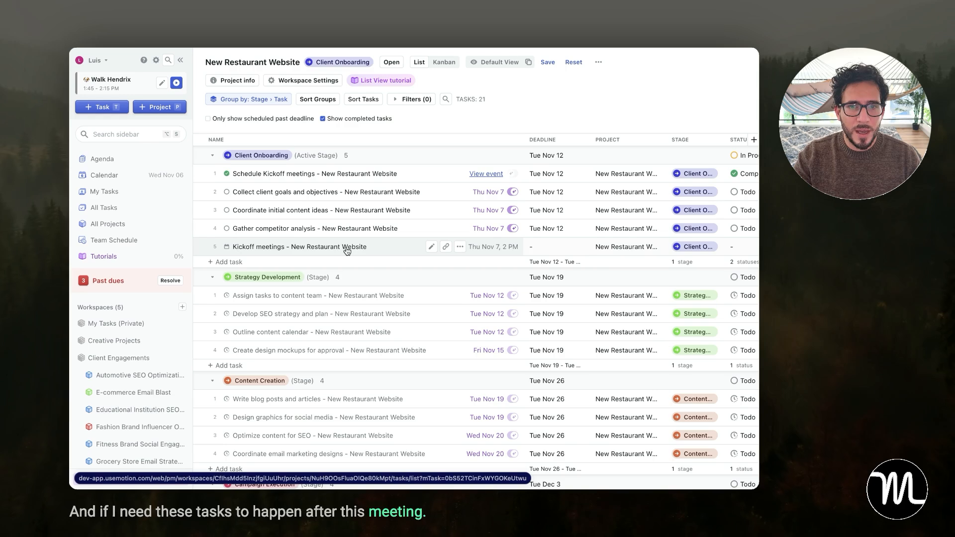
Step: Set Kickoff meetings - New Restaurant Website as the blocker for a Client Onboarding task
{"action": "scroll", "scroll_direction": "right", "scroll_amount": 3}
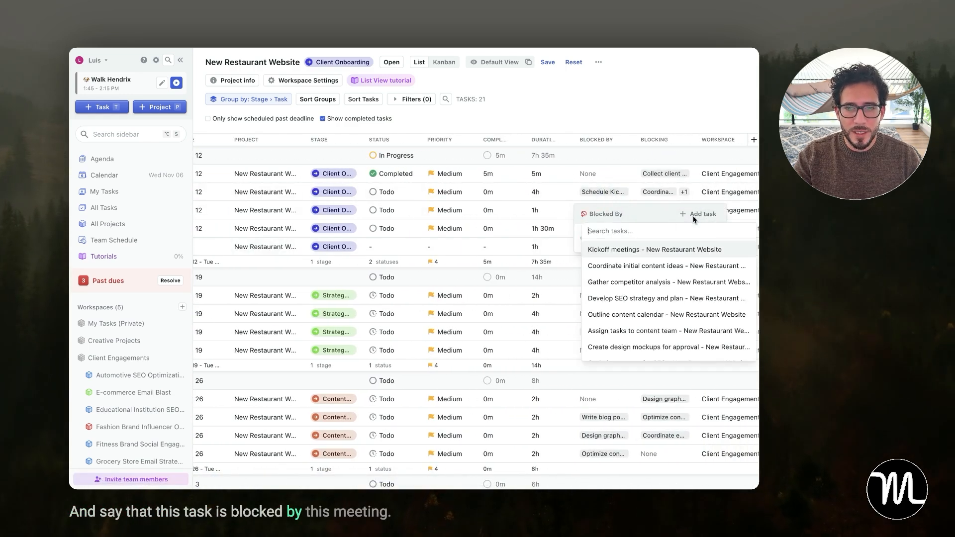
{"action": "left_click", "coordinate": [654, 249]}
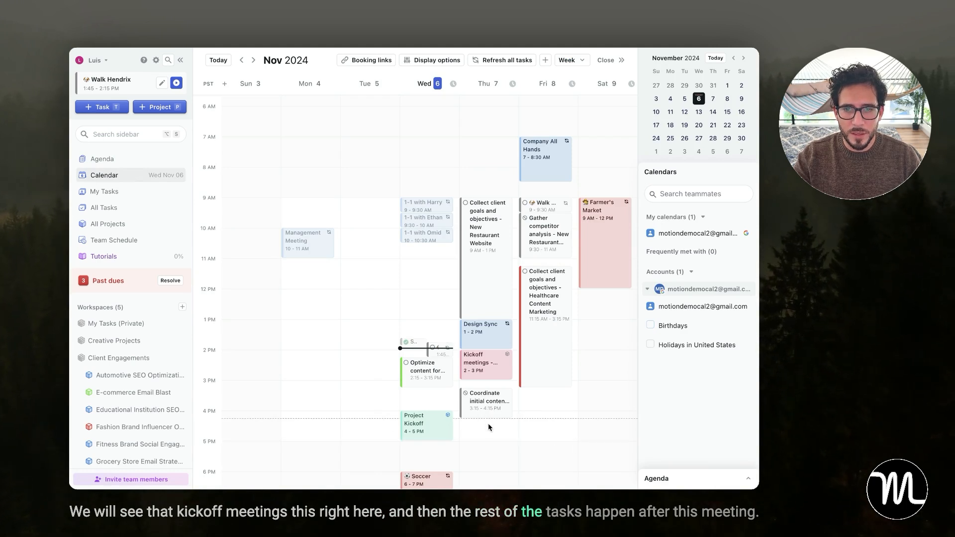
{"action": "mouse_move", "coordinate": [481, 472]}
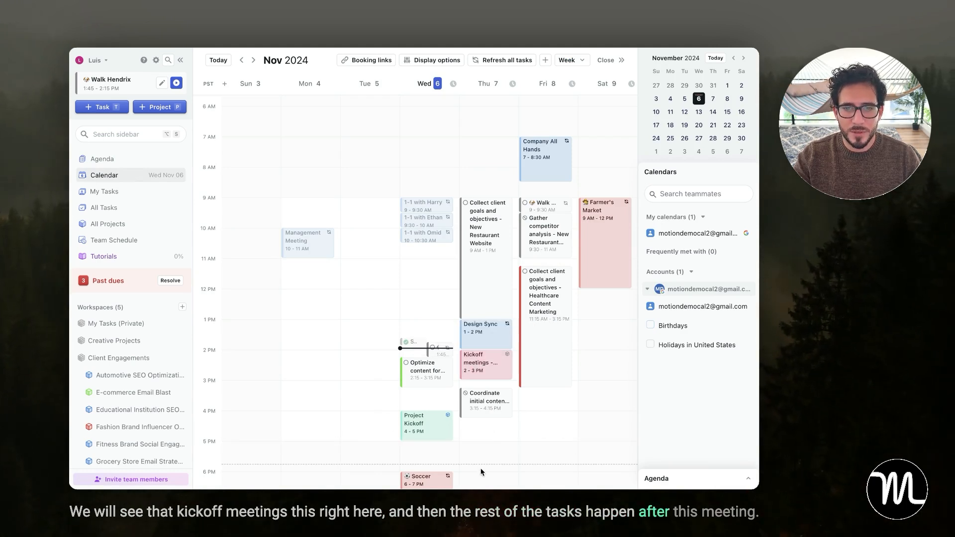